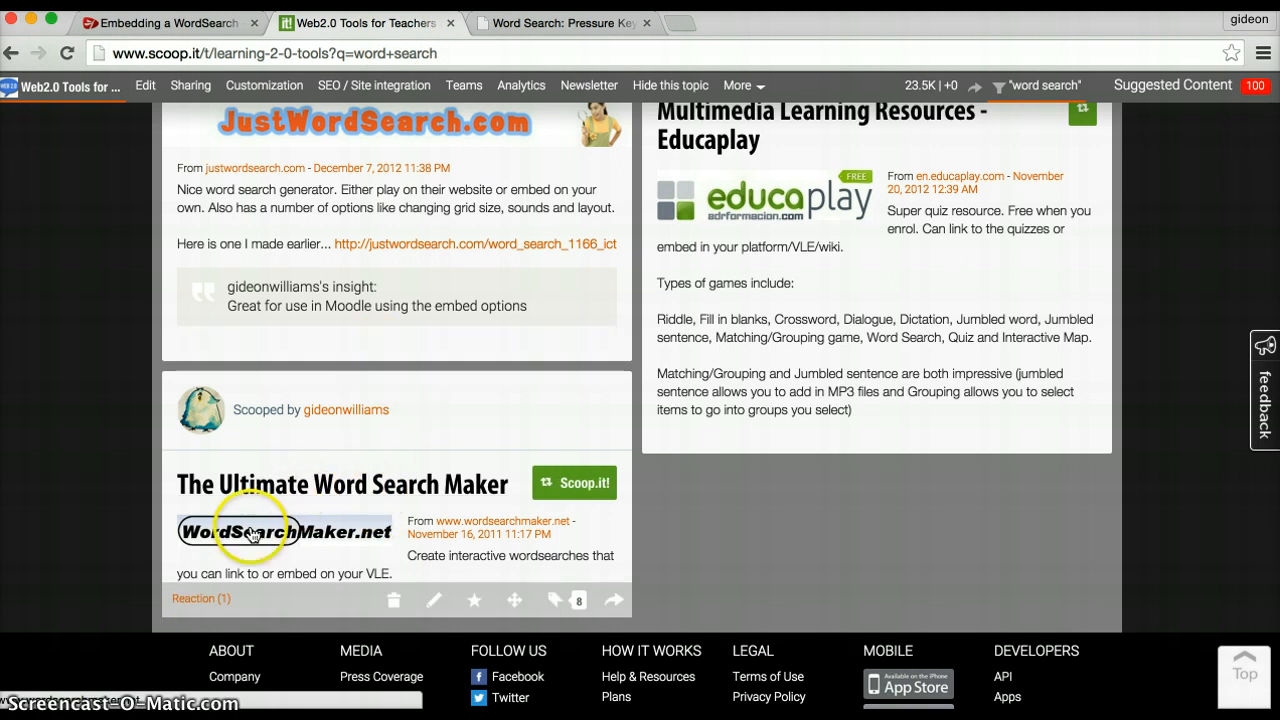
pyautogui.moveTo(352, 552)
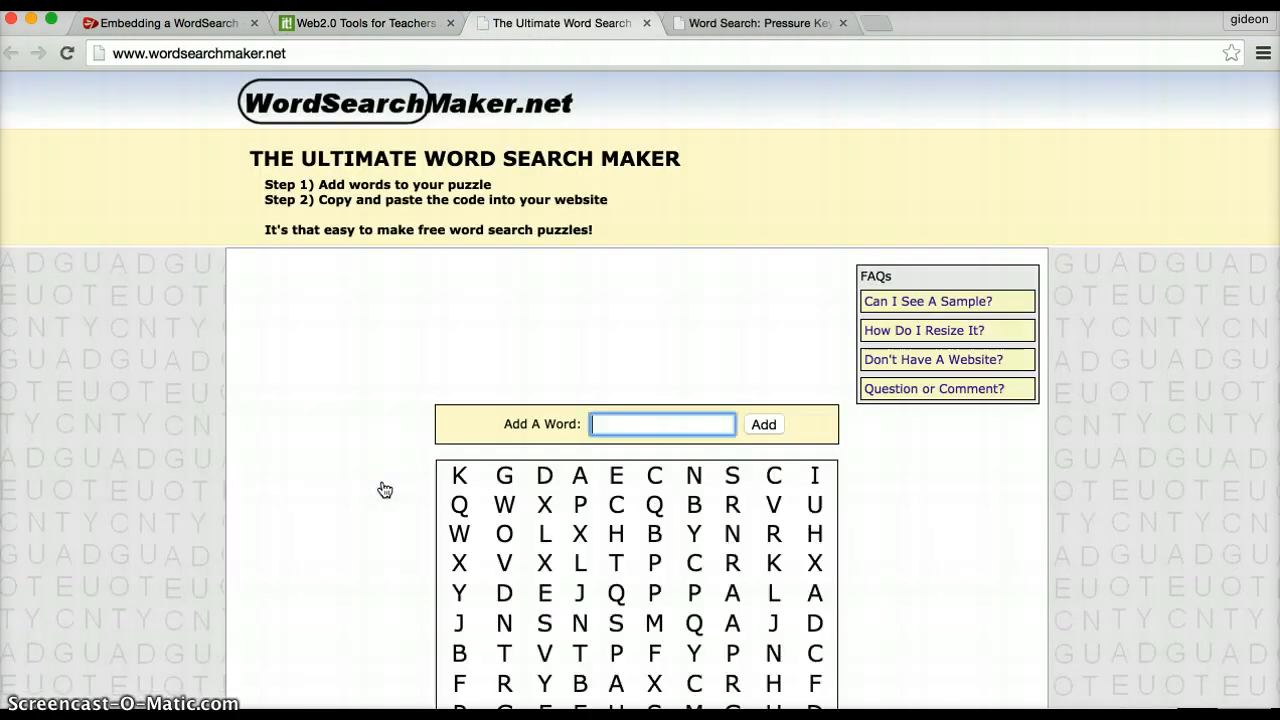
# Add cricket, rugby and football to the puzzle's word list
pyautogui.scroll(-3)
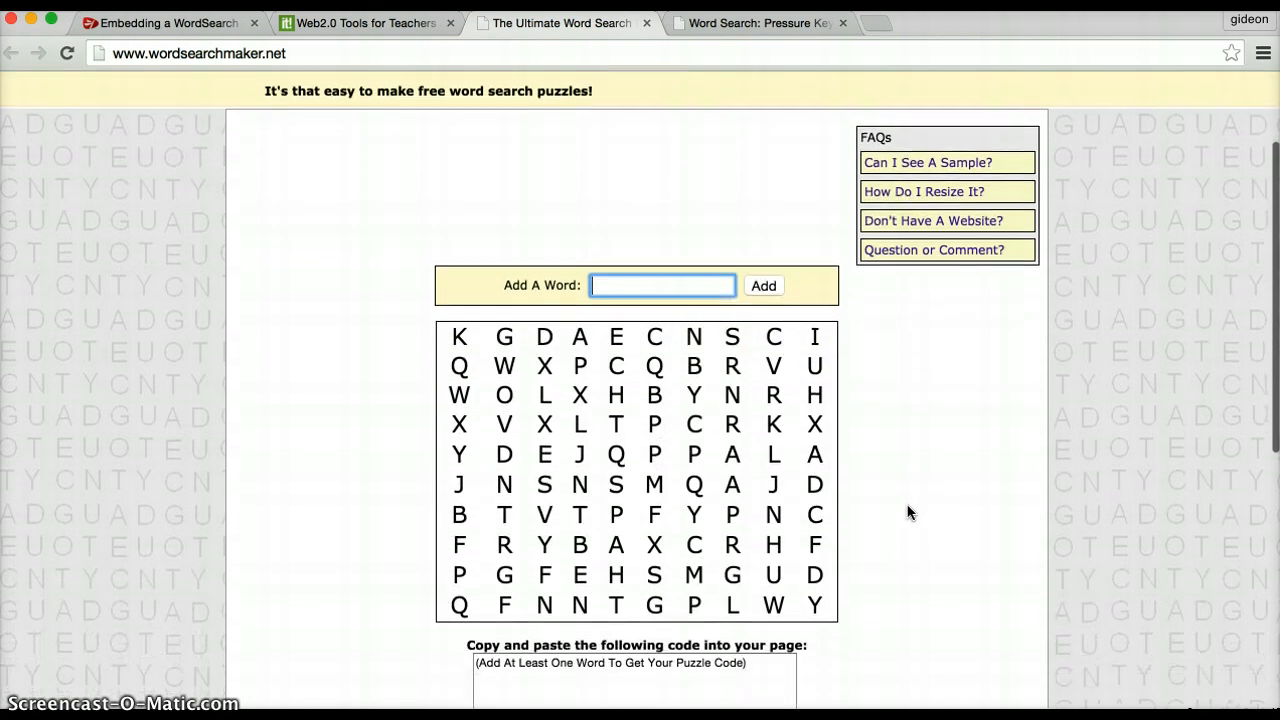
pyautogui.scroll(-3)
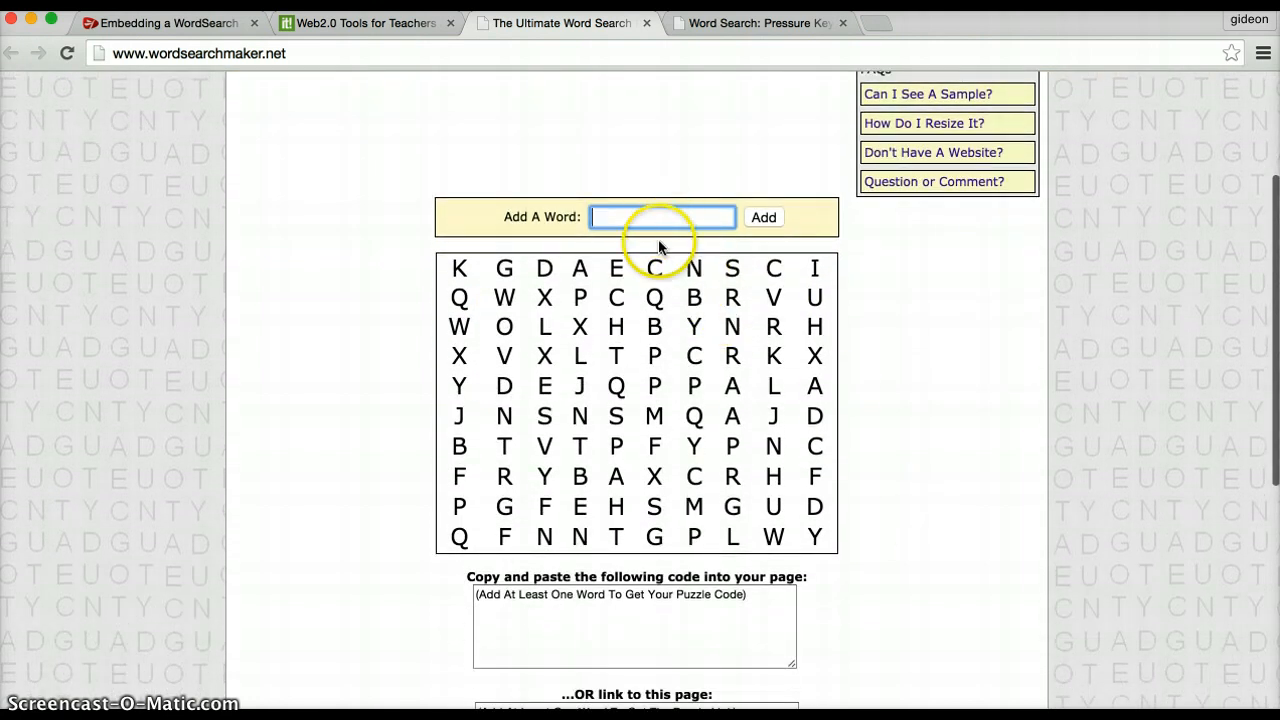
pyautogui.moveTo(820, 490)
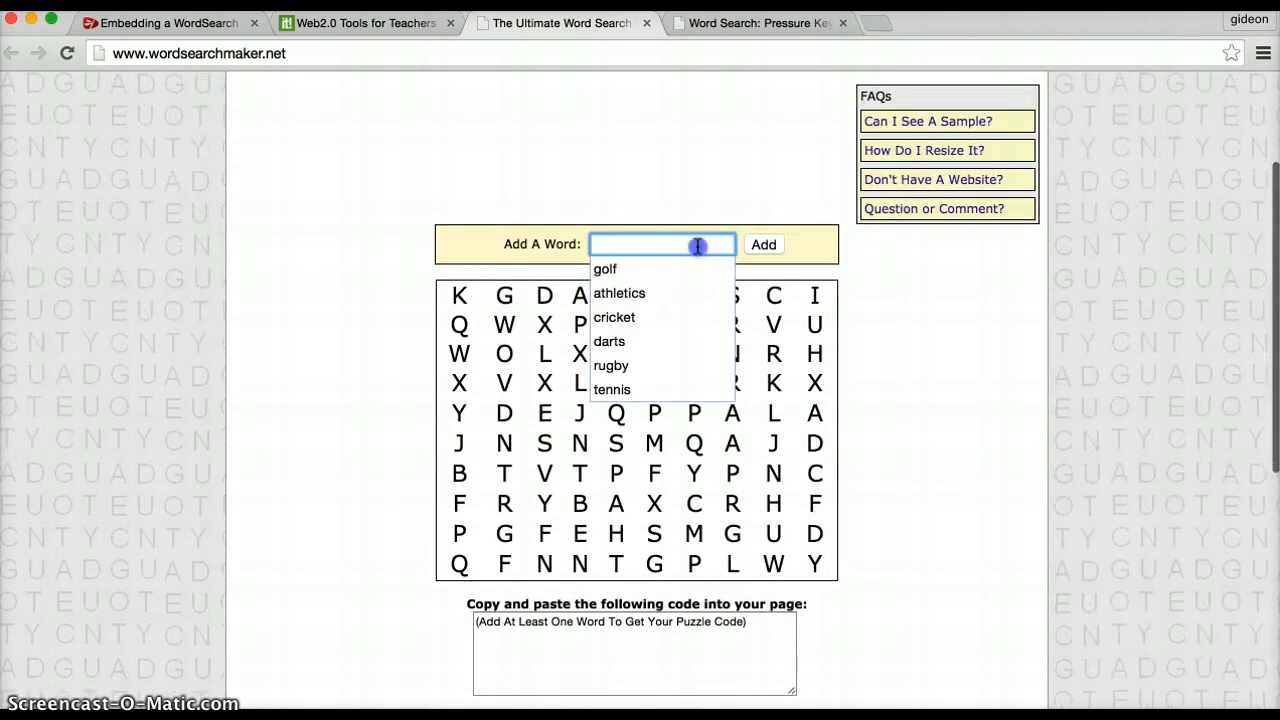
pyautogui.write('cricke')
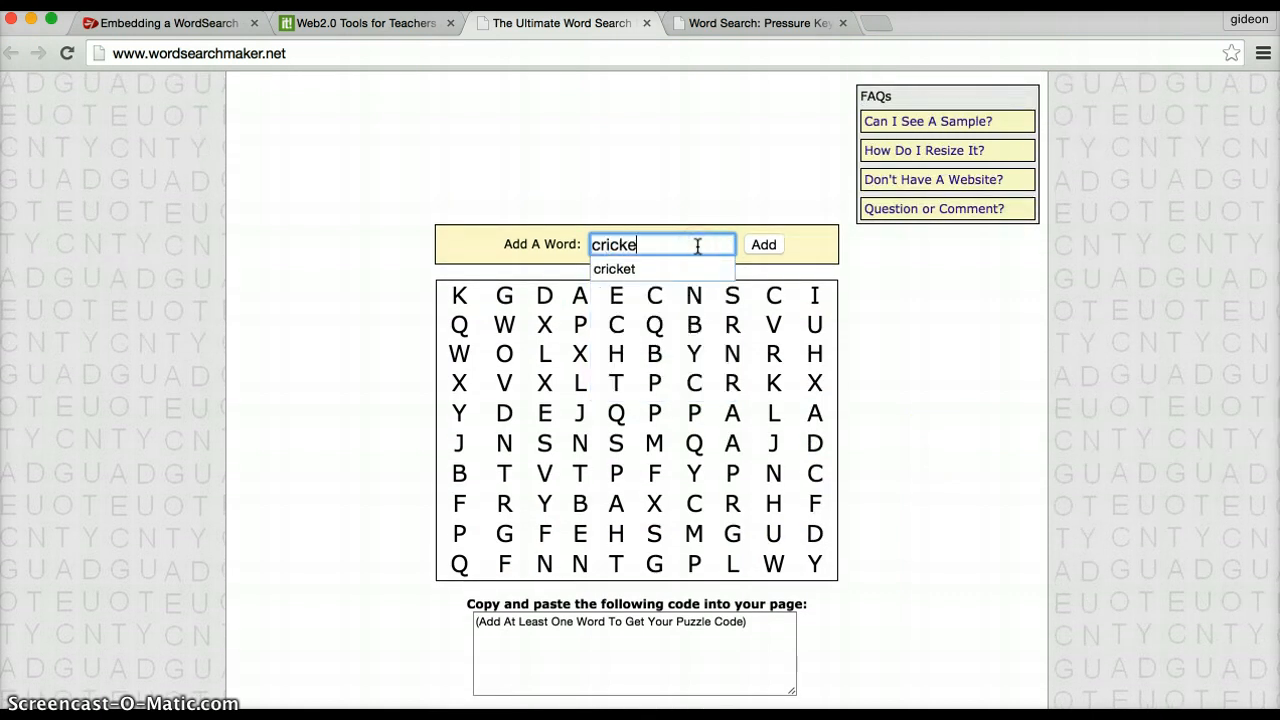
pyautogui.write('t')
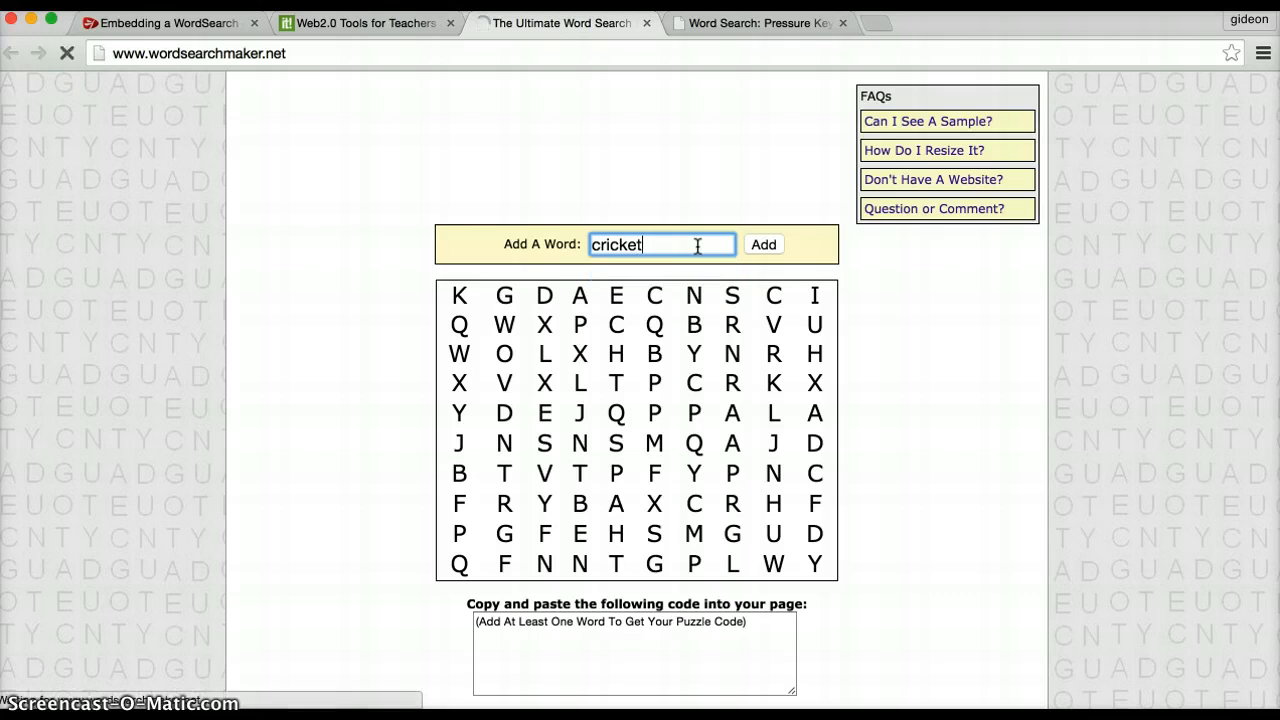
pyautogui.click(764, 244)
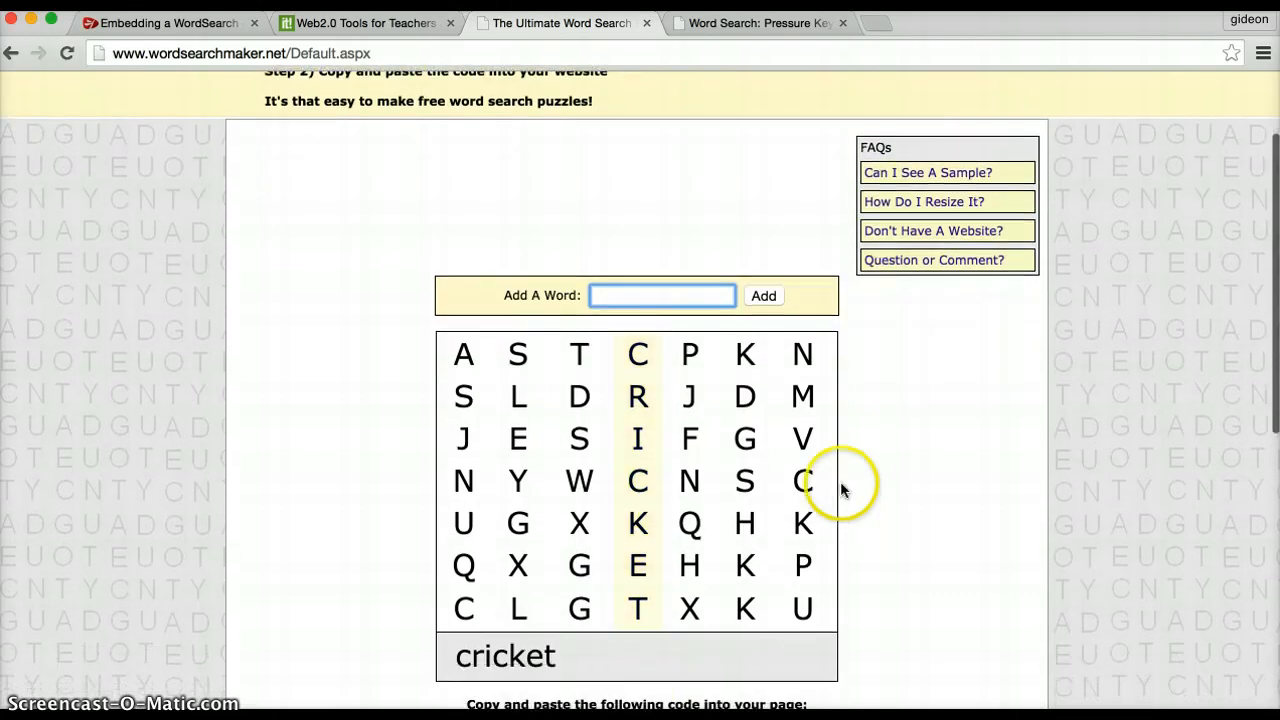
pyautogui.write('ru')
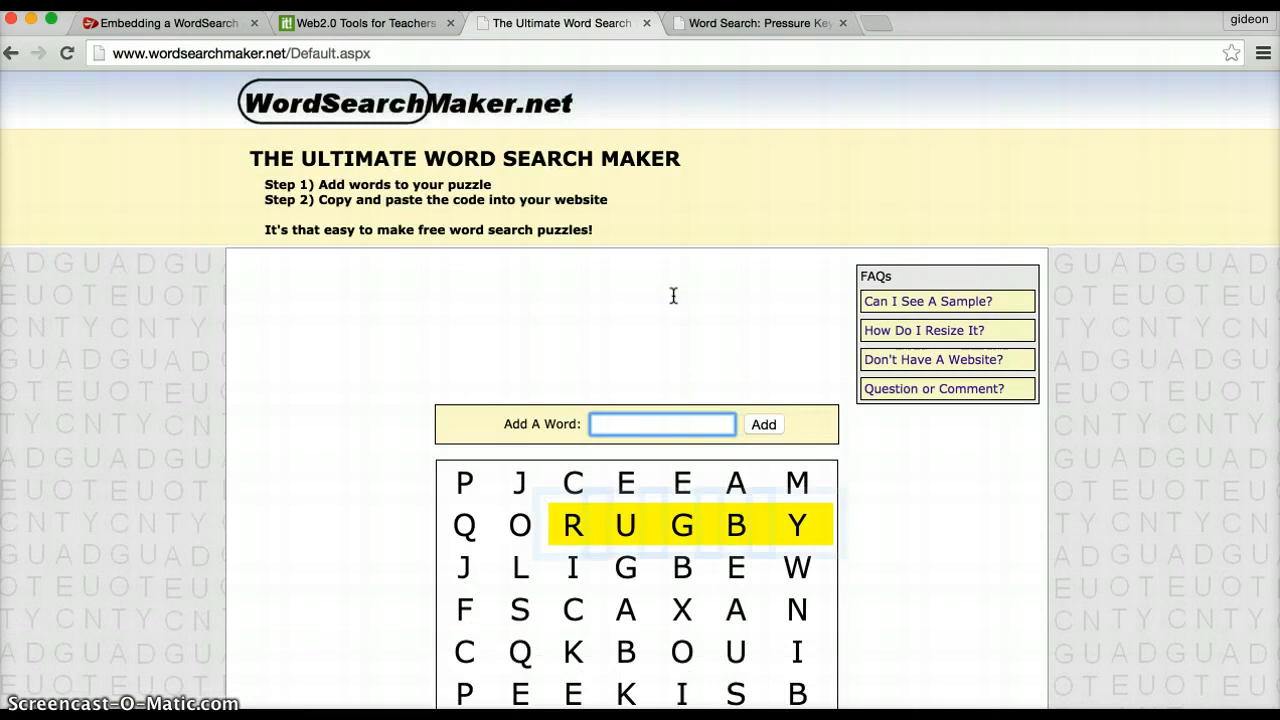
pyautogui.write('football')
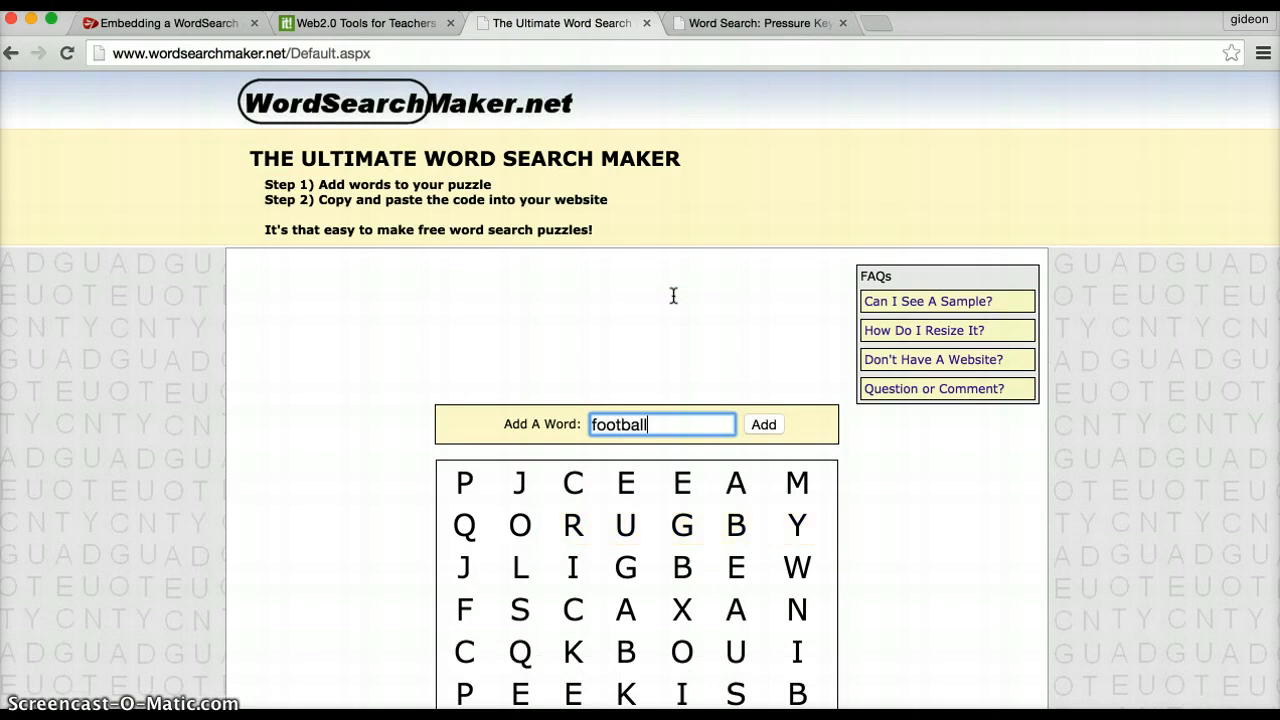
pyautogui.click(764, 424)
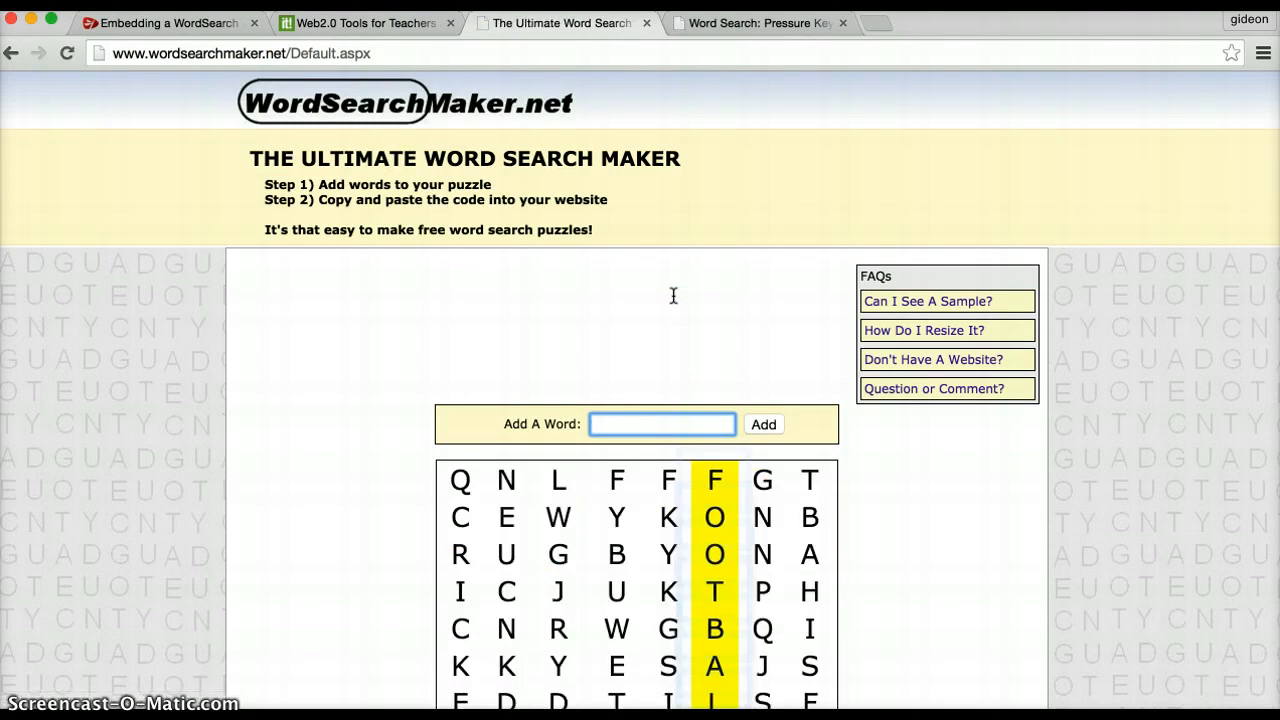
# Add hockey, athletics and darts to complete the seven-sport word list
pyautogui.write('hockey')
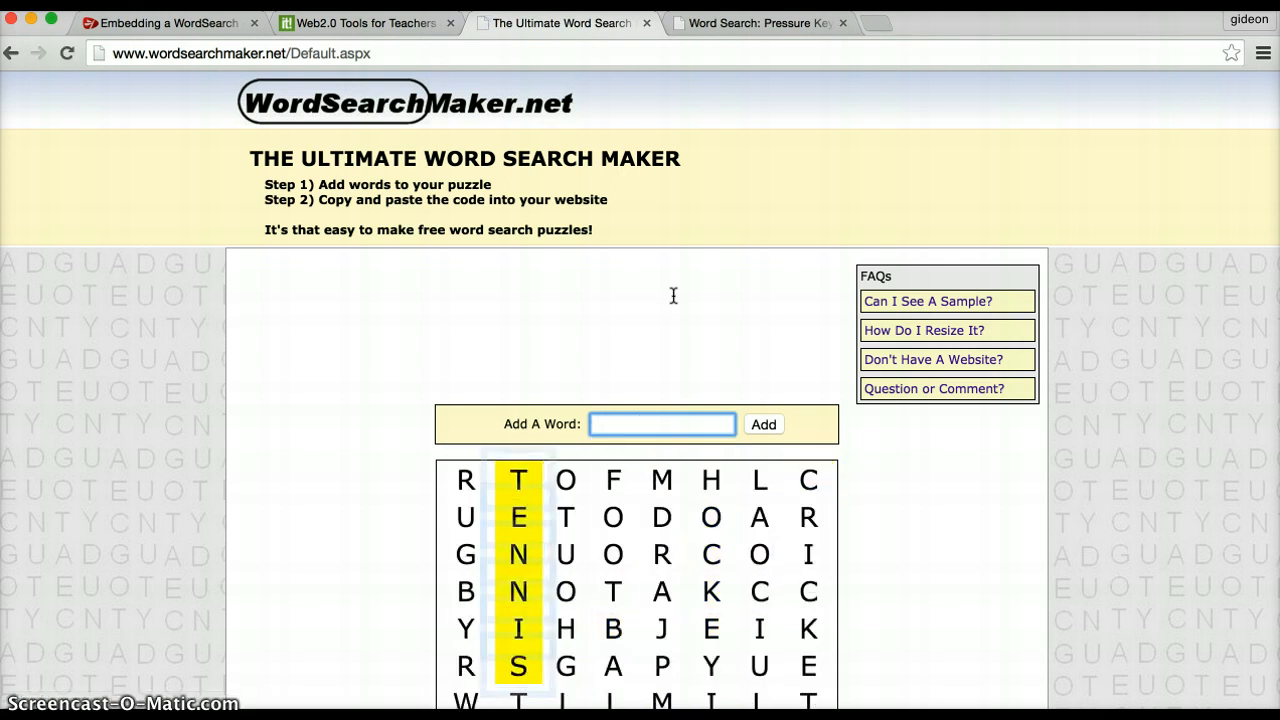
pyautogui.write('ath')
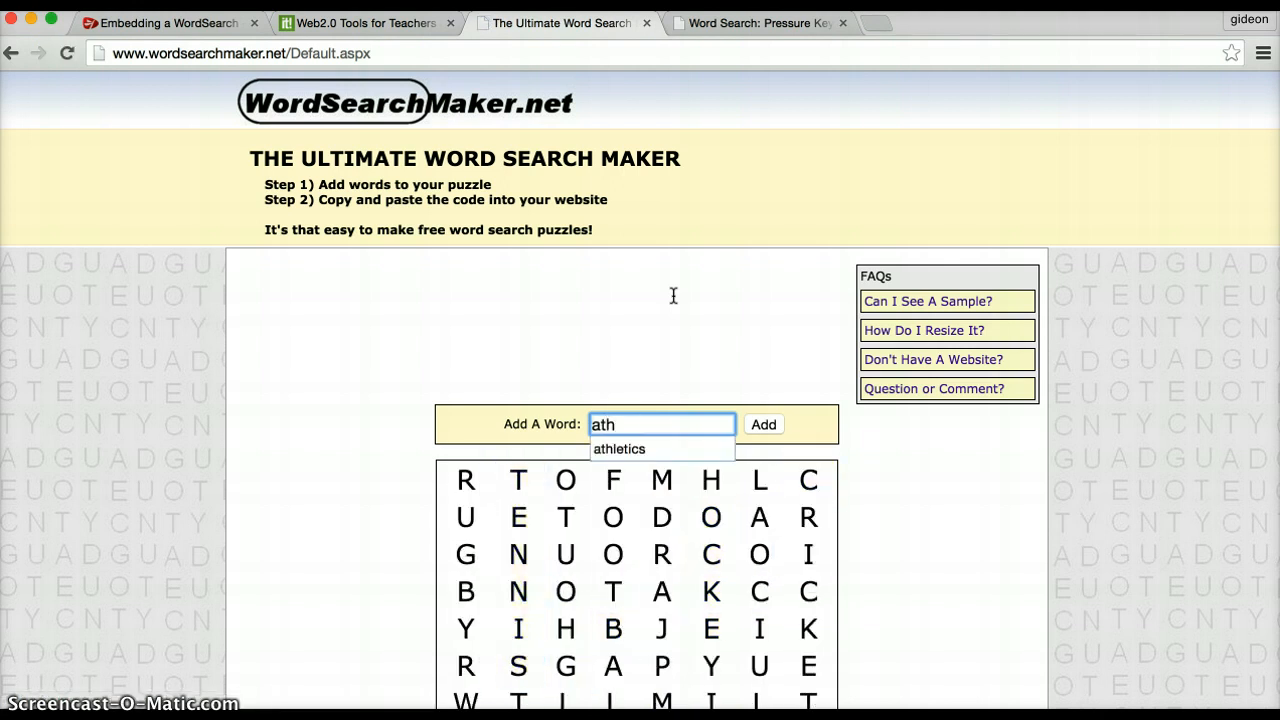
pyautogui.click(620, 448)
pyautogui.write('darts')
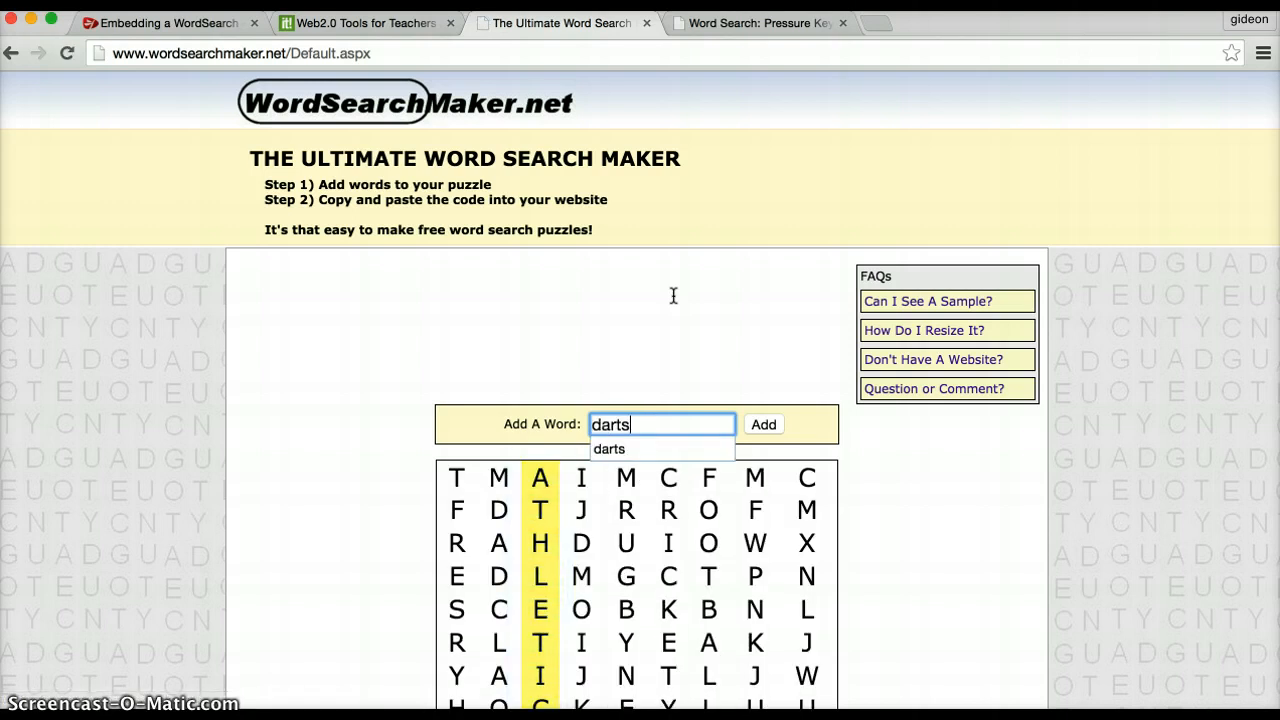
pyautogui.click(764, 424)
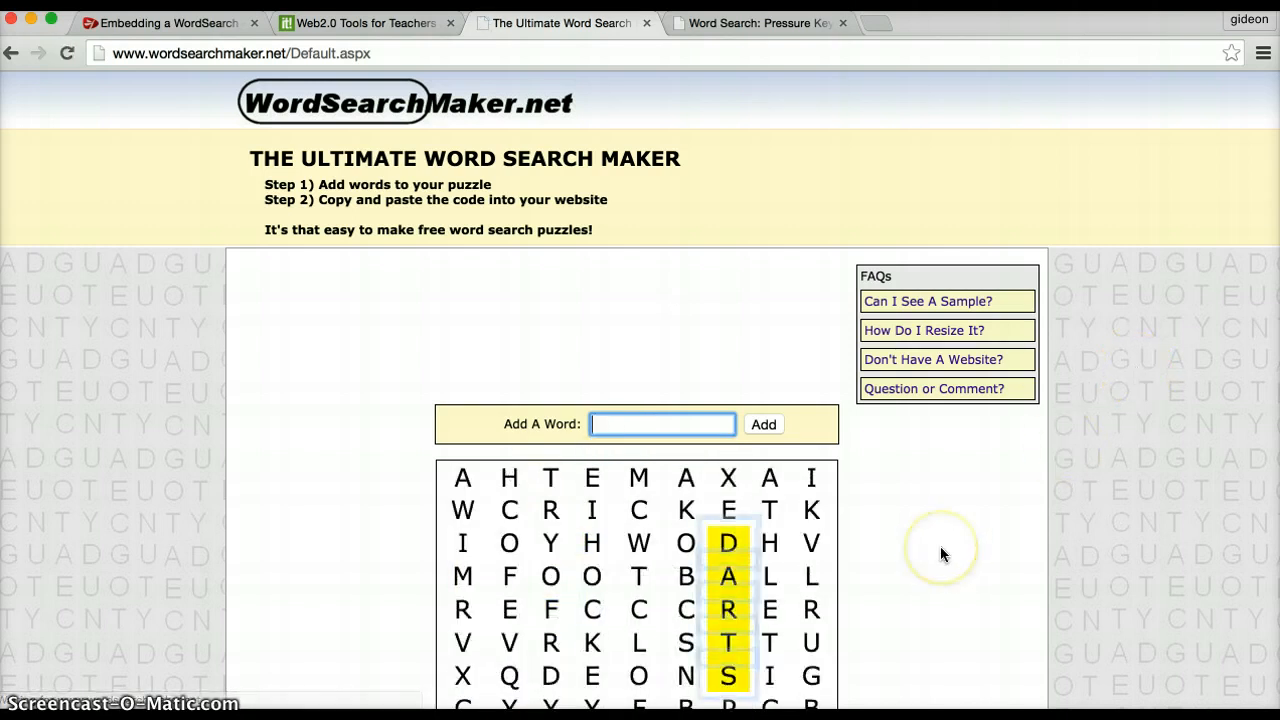
pyautogui.scroll(-3)
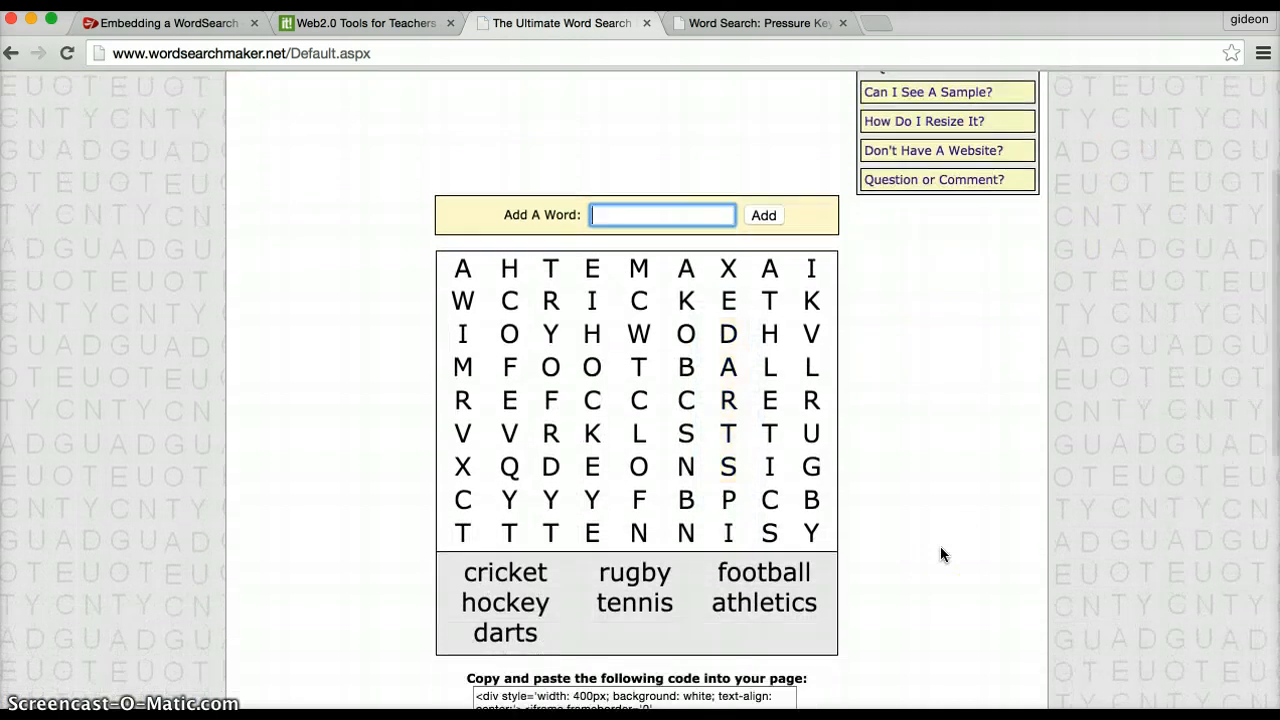
# Select and copy the puzzle's full embed code, then move to the Firefly page
pyautogui.scroll(-3)
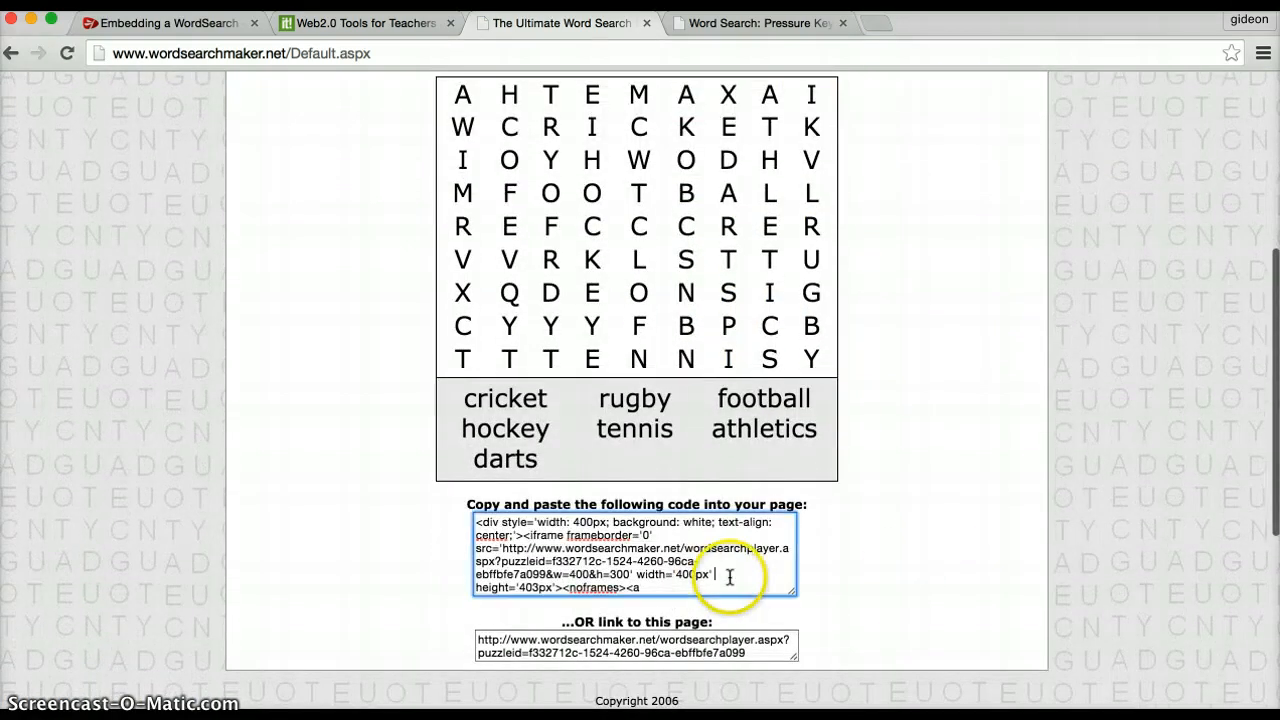
pyautogui.tripleClick(636, 560)
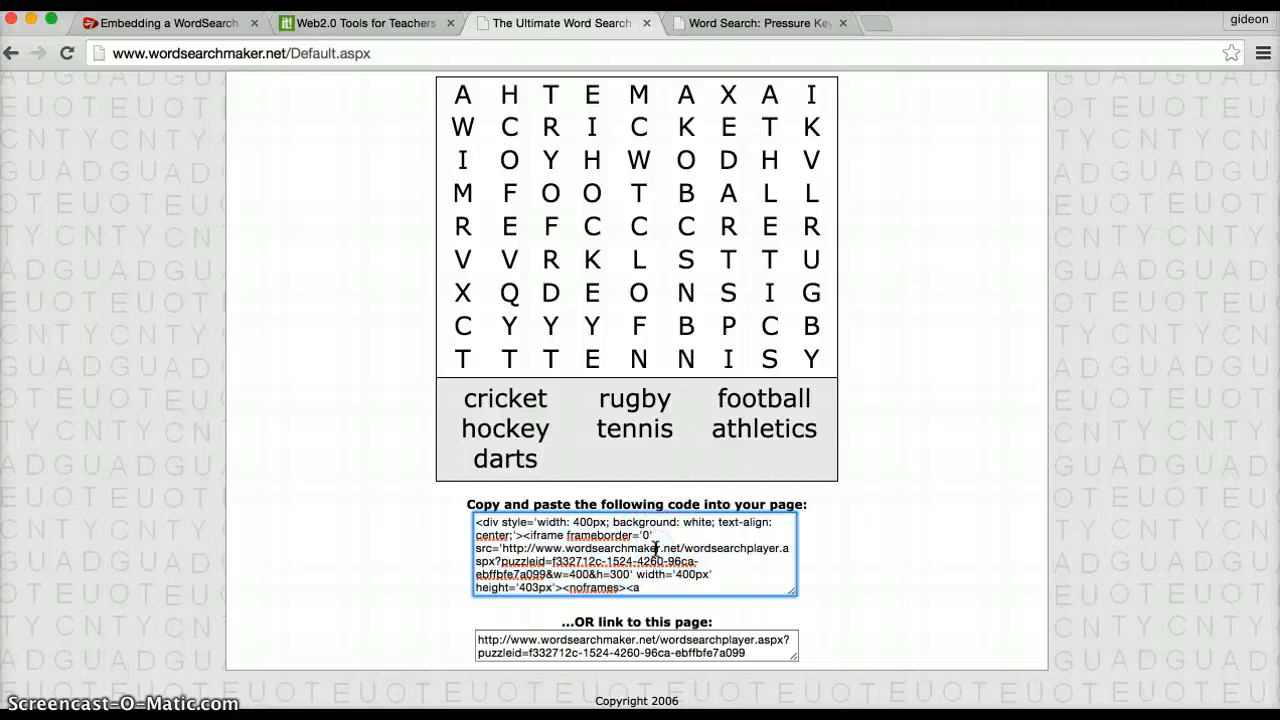
pyautogui.tripleClick(636, 556)
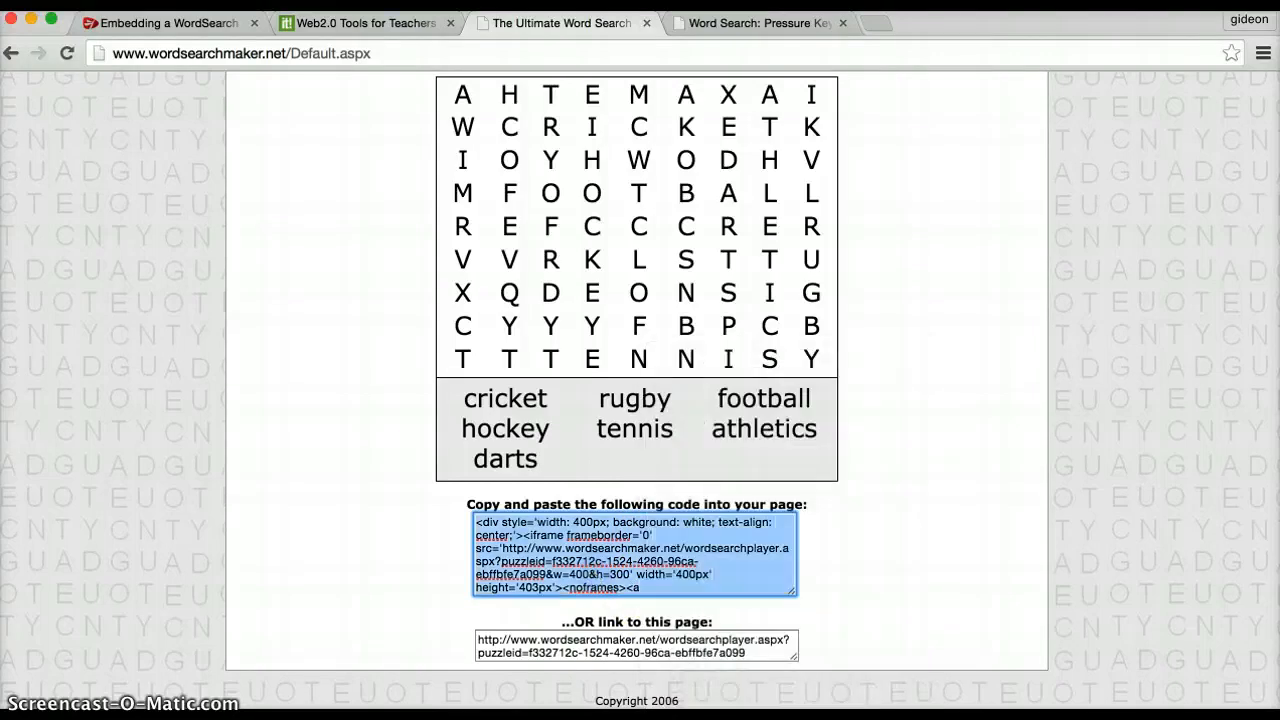
pyautogui.click(164, 22)
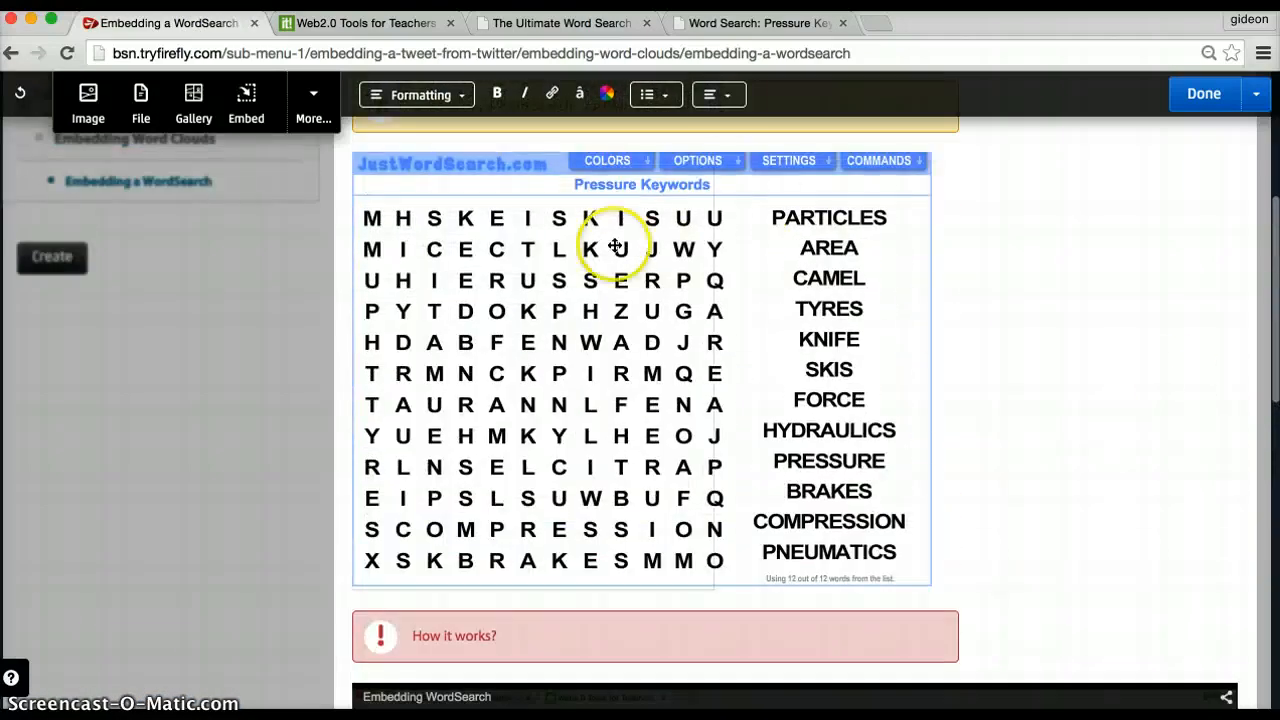
pyautogui.moveTo(710, 180)
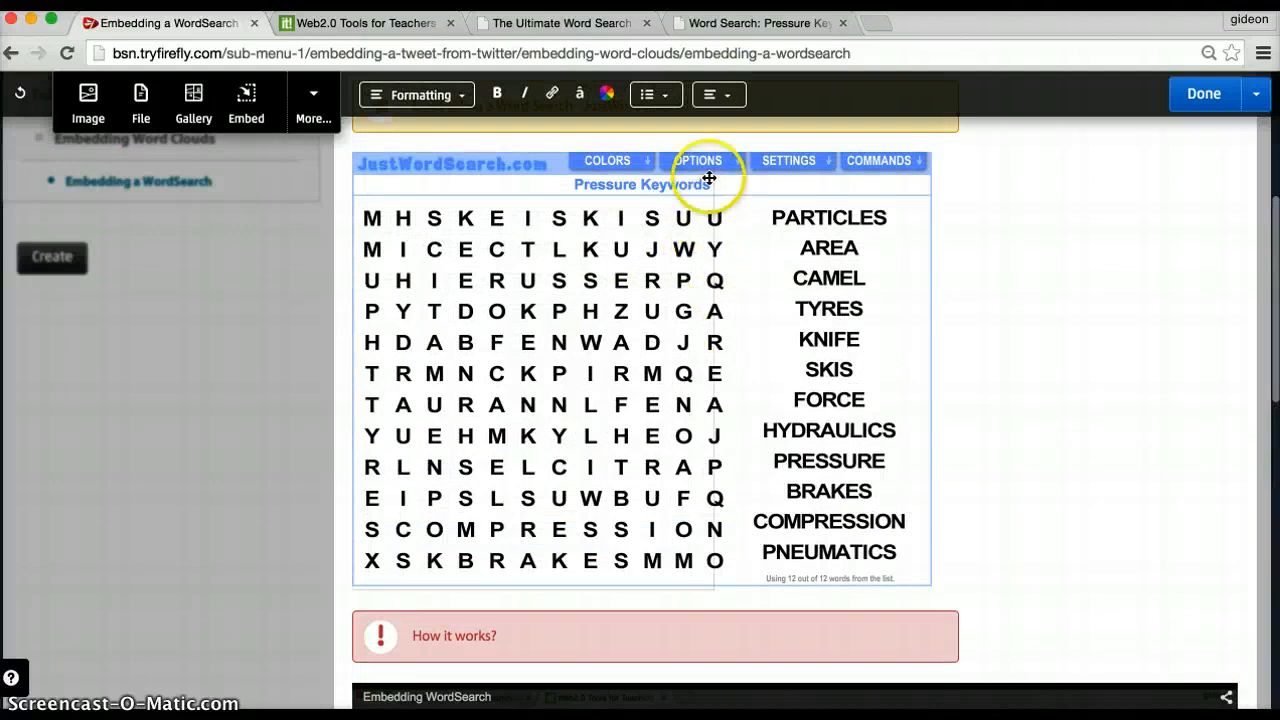
pyautogui.moveTo(716, 528)
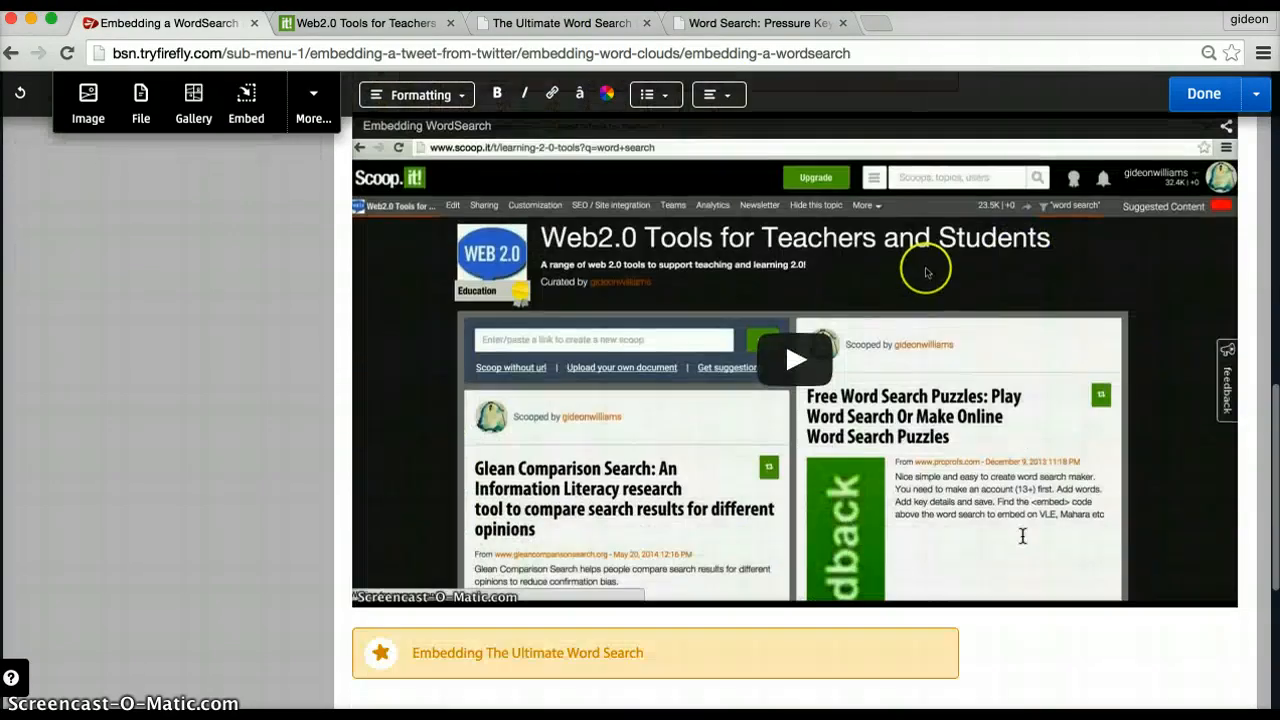
# Scroll to the empty space under the Embedding The Ultimate Word Search heading
pyautogui.scroll(-3)
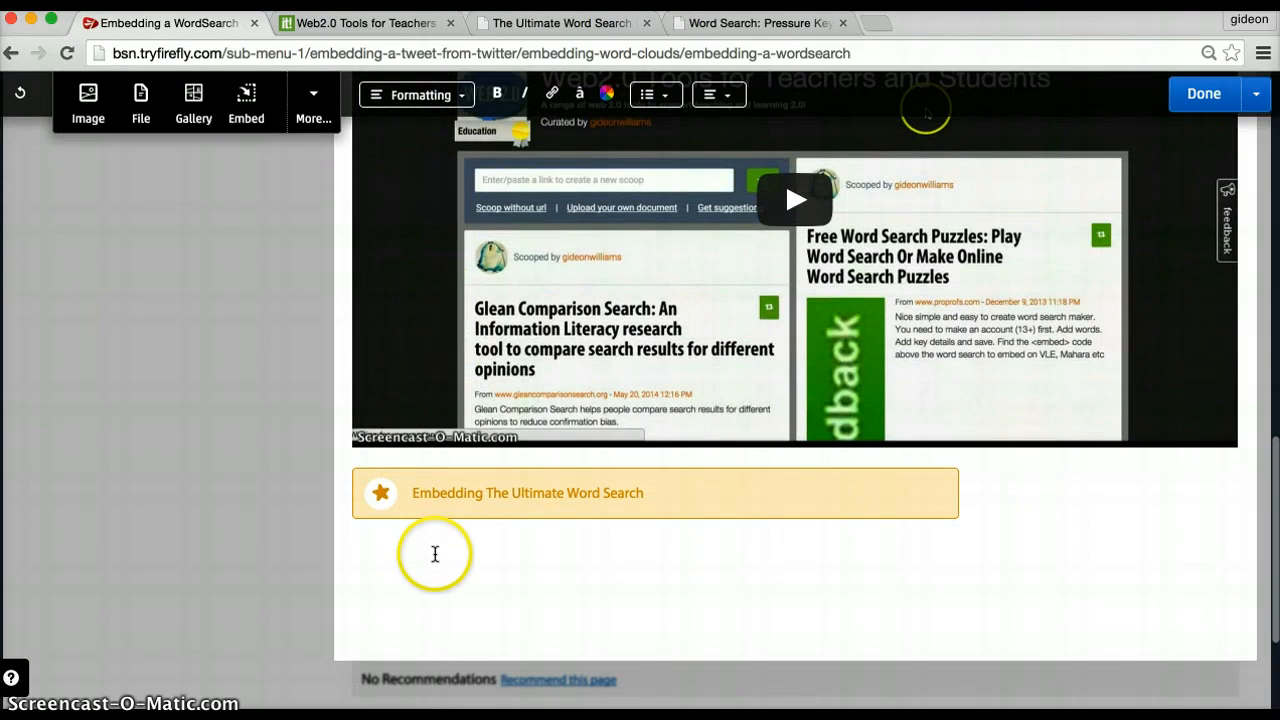
# Insert the WordSearchMaker embed code as an Embed block and select the new block
pyautogui.click(246, 100)
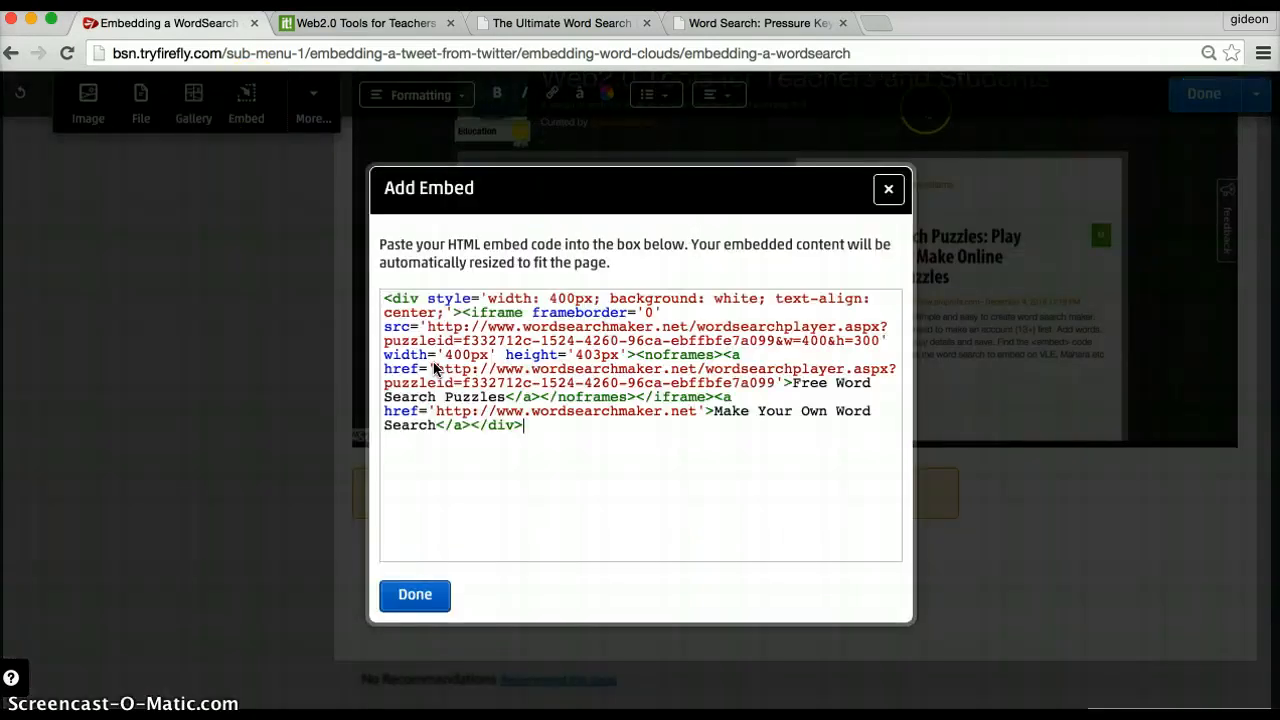
pyautogui.click(414, 594)
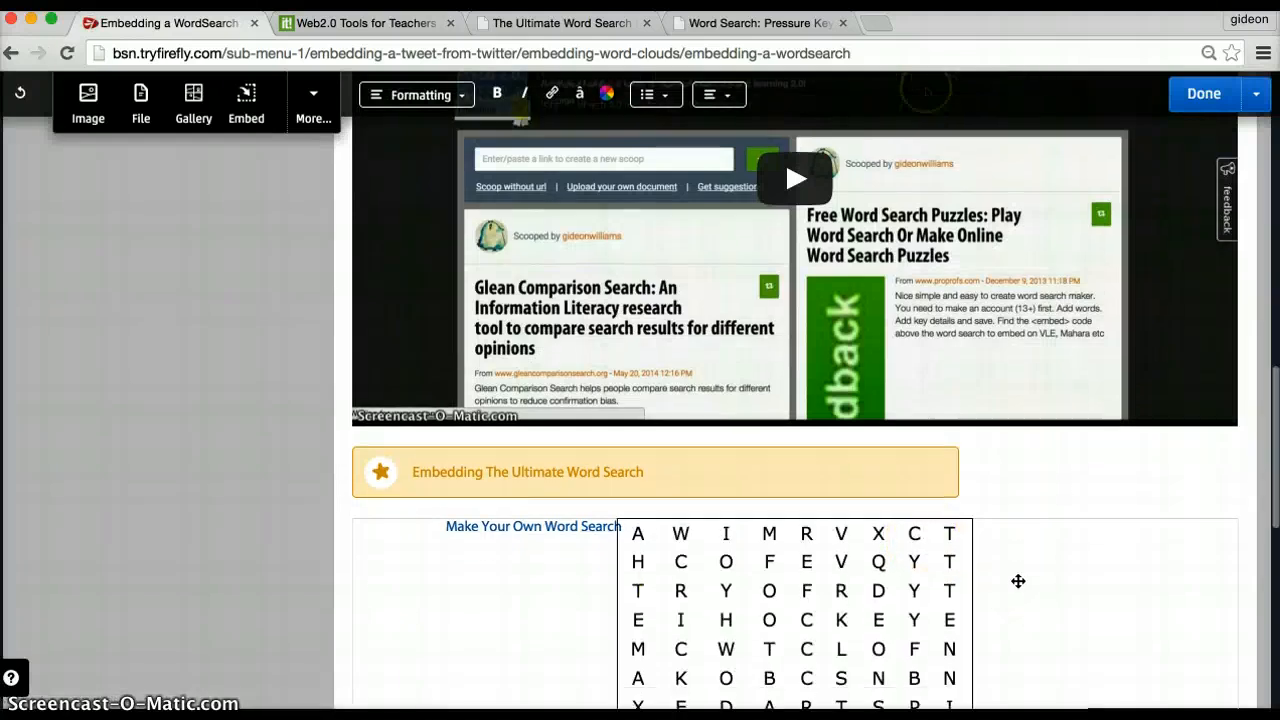
pyautogui.scroll(-3)
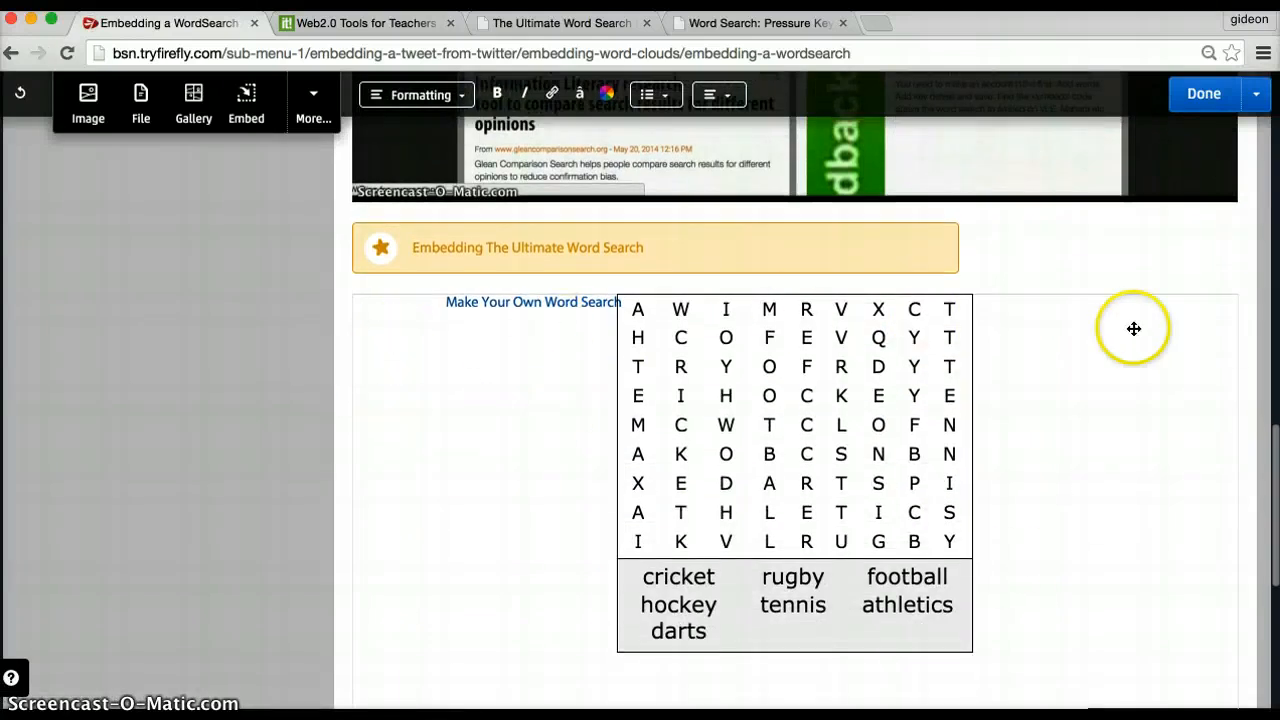
pyautogui.moveTo(1038, 602)
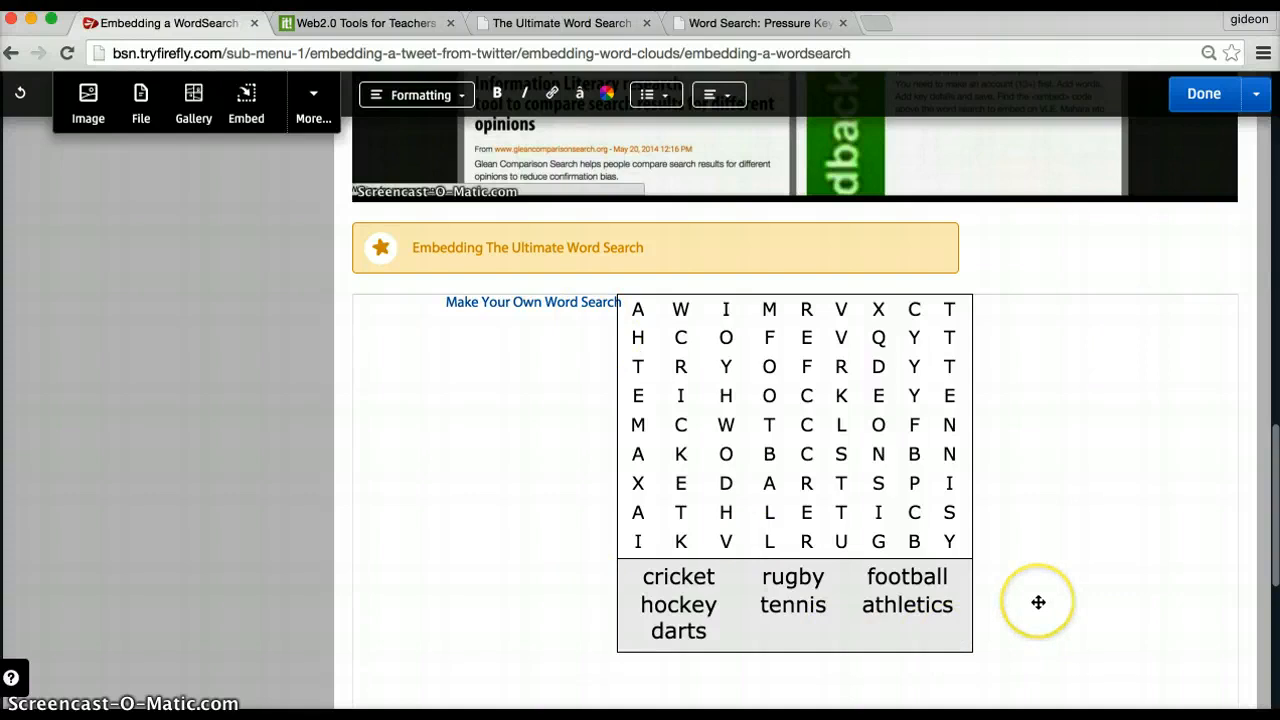
pyautogui.scroll(-3)
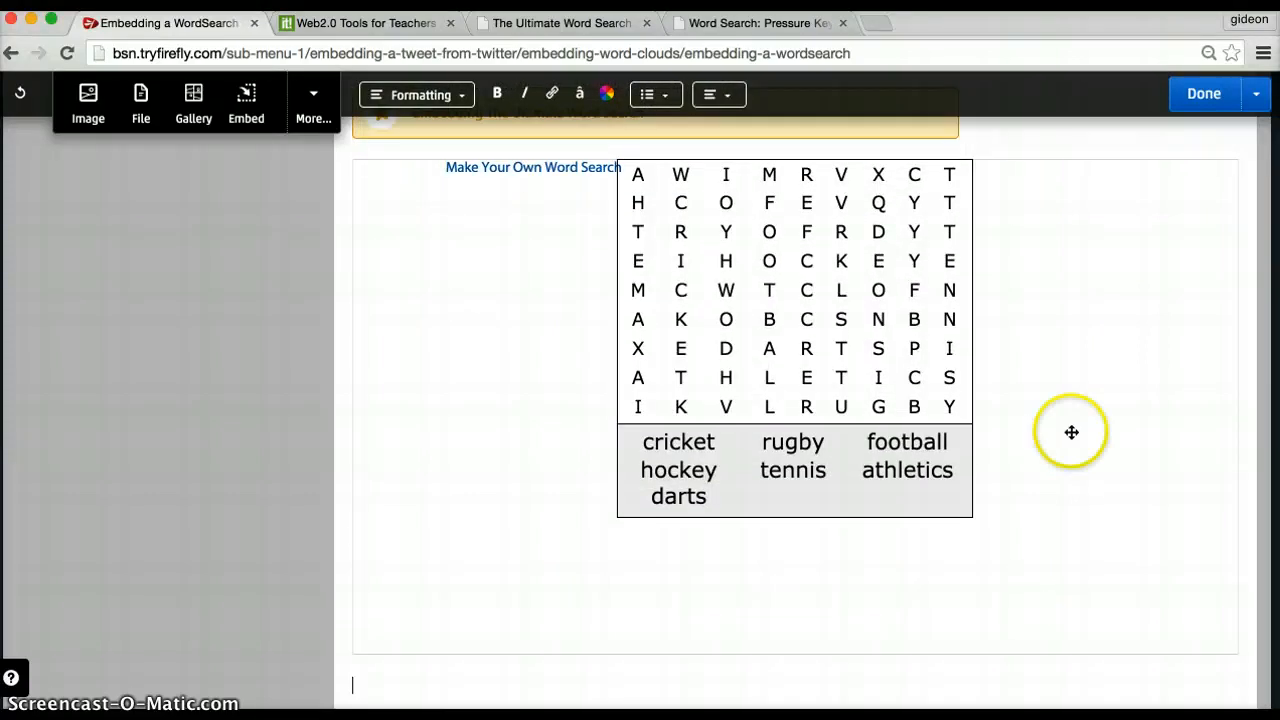
pyautogui.moveTo(616, 366)
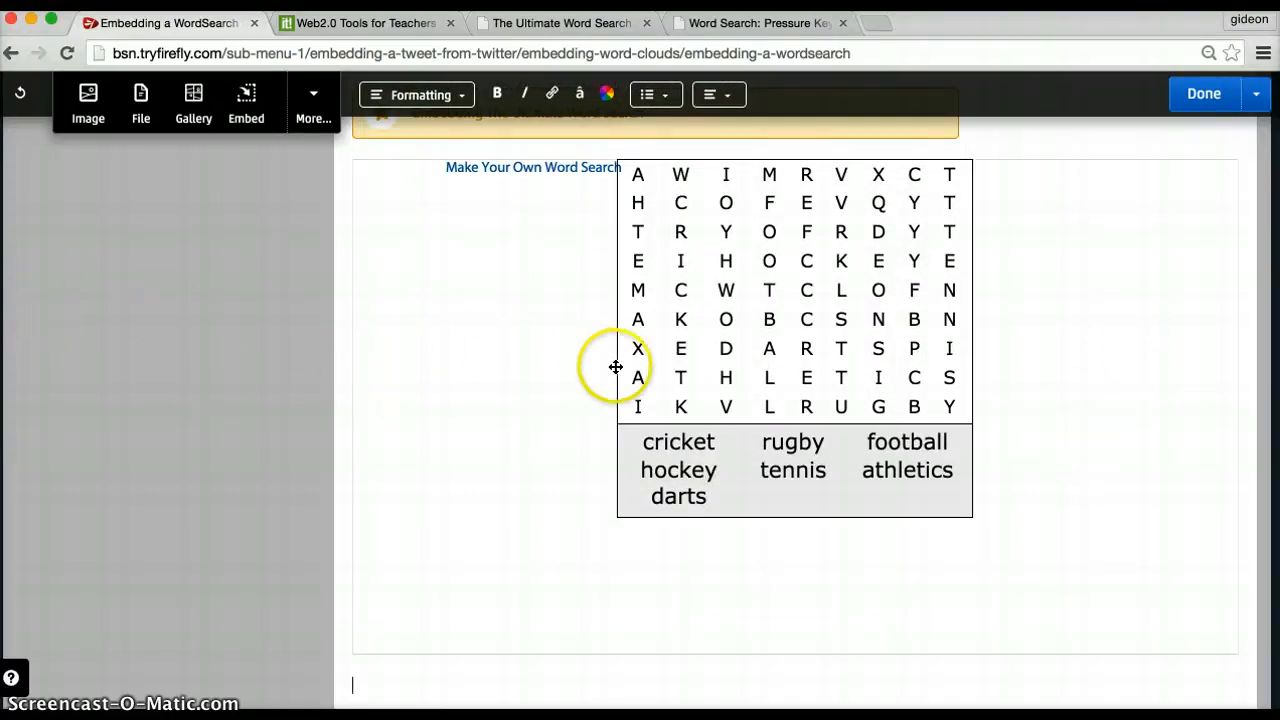
pyautogui.moveTo(580, 320)
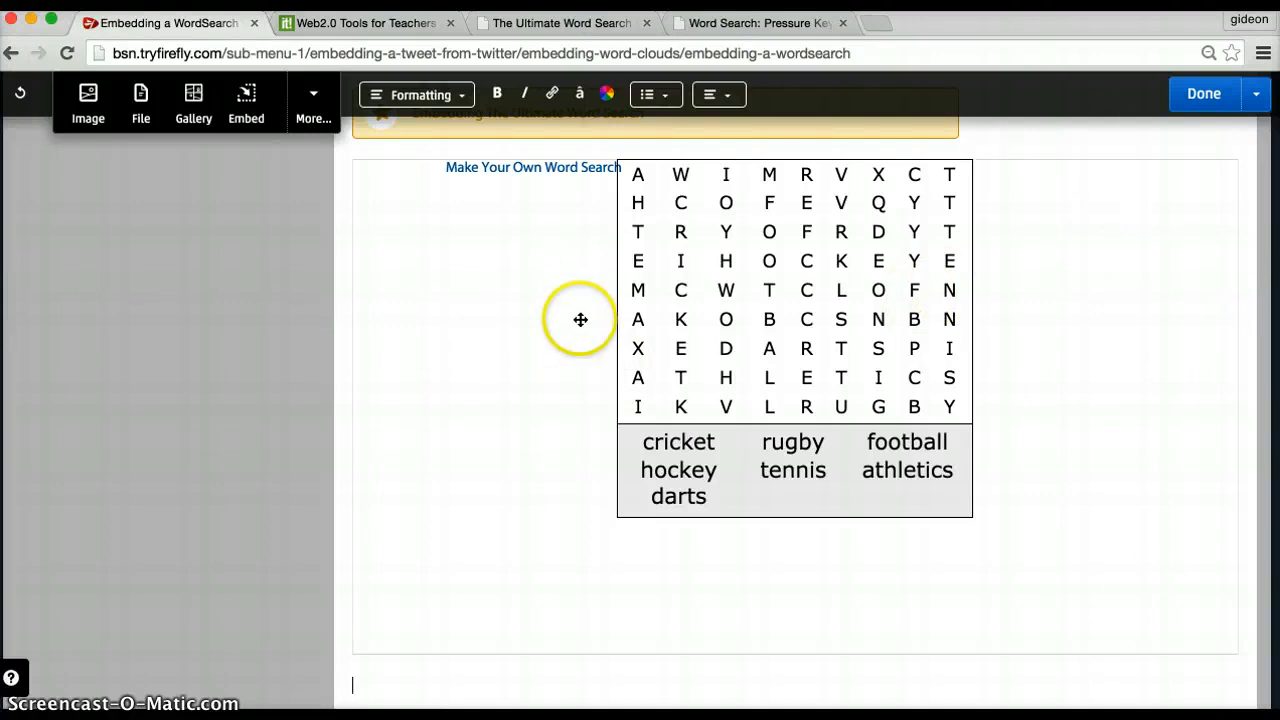
pyautogui.moveTo(808, 408)
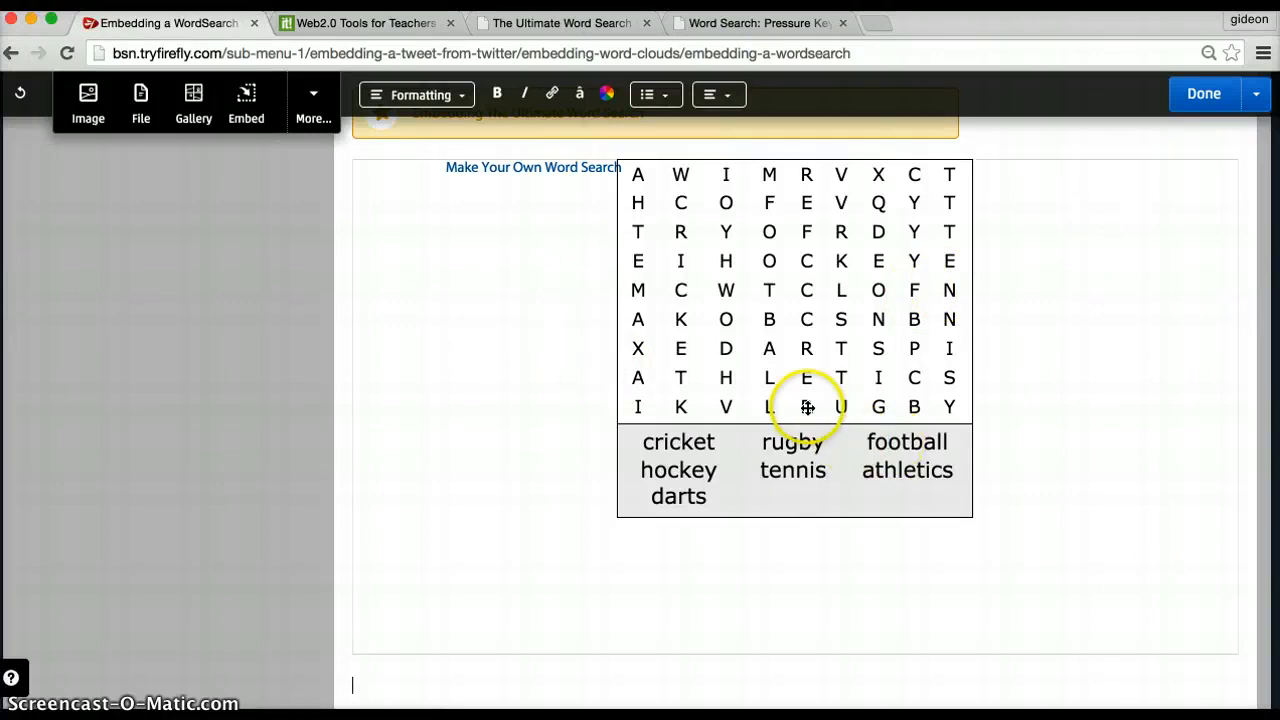
pyautogui.click(804, 404)
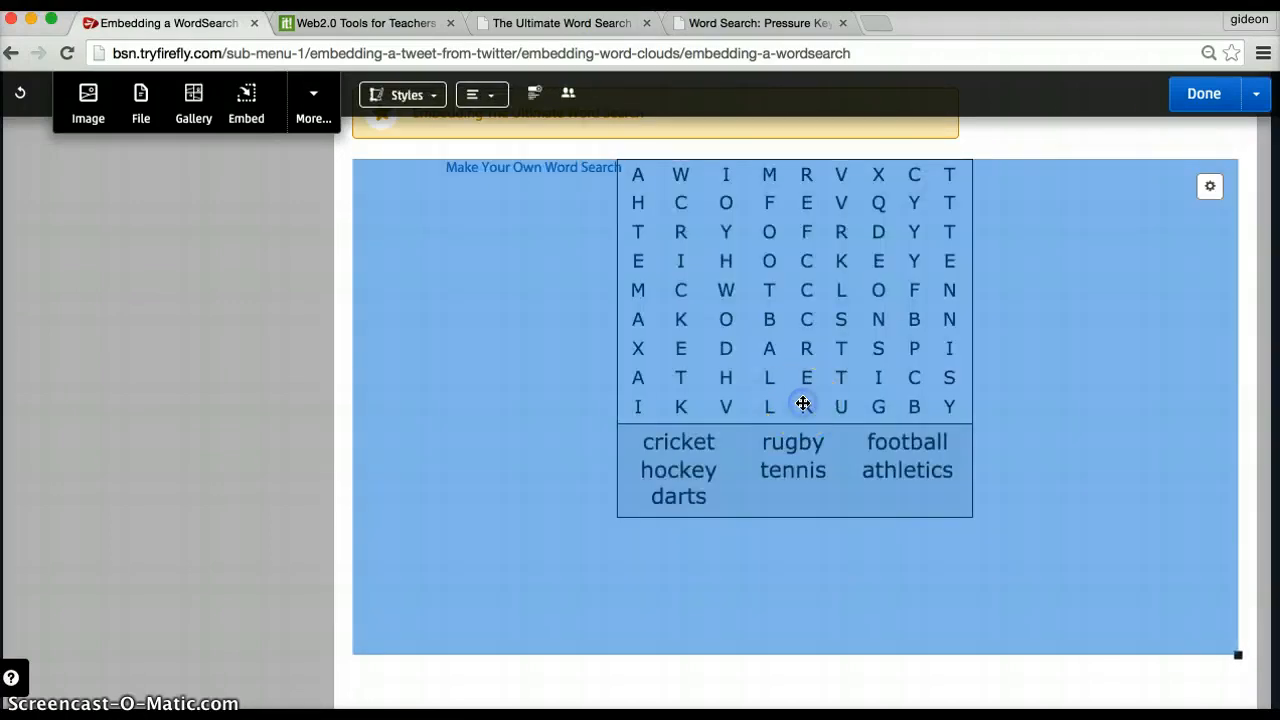
# Save the page with Done and drag across R-U-G-B-Y so rugby is found
pyautogui.click(1204, 94)
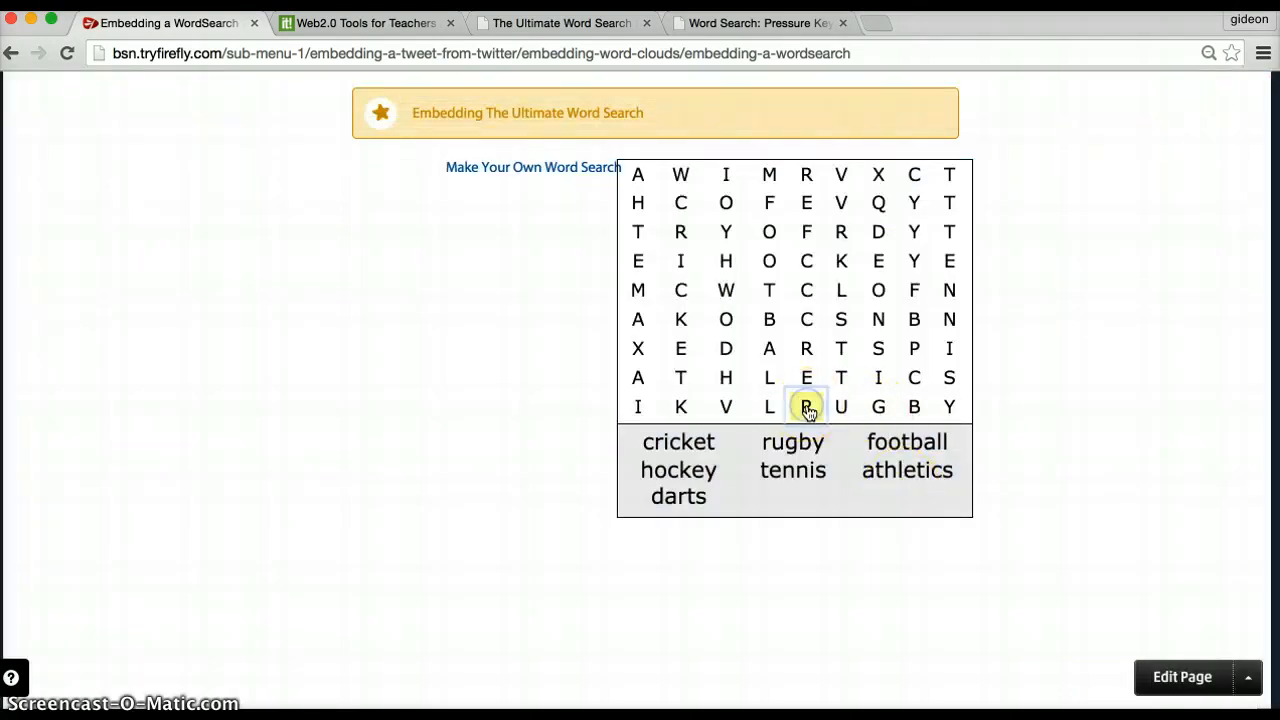
pyautogui.moveTo(806, 406); pyautogui.dragTo(948, 406)
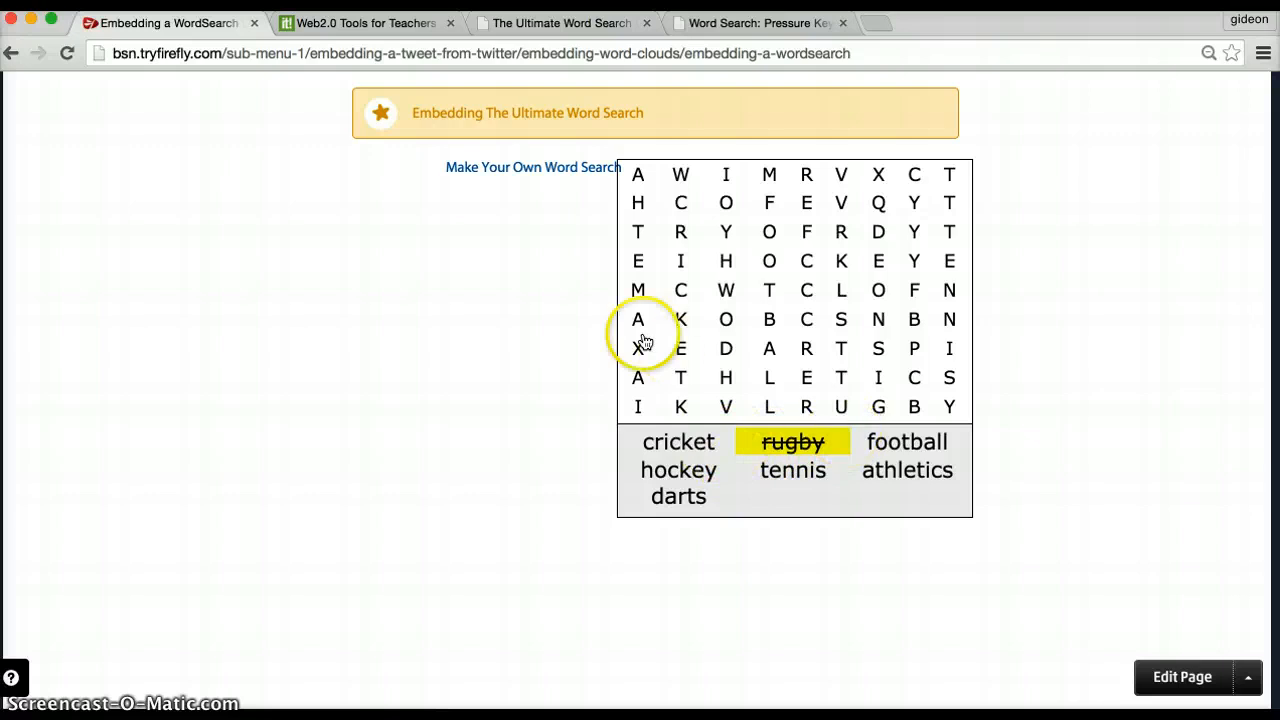
pyautogui.moveTo(504, 308)
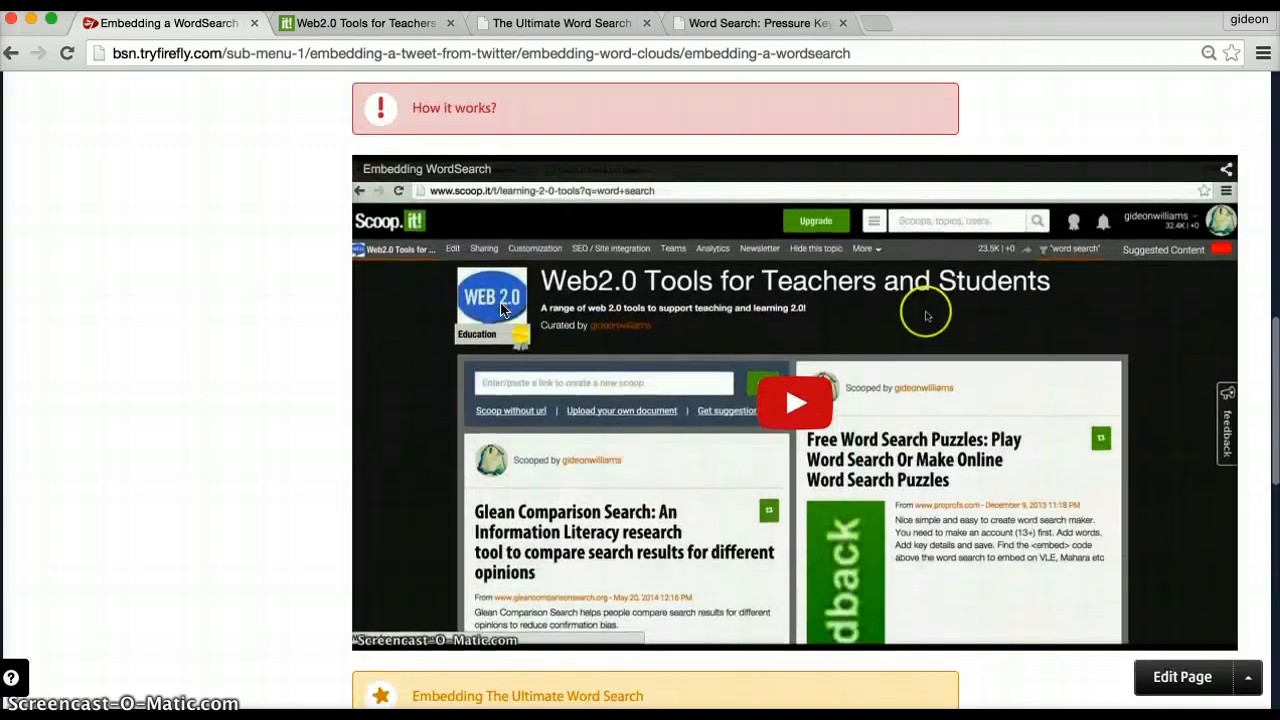
pyautogui.scroll(-3)
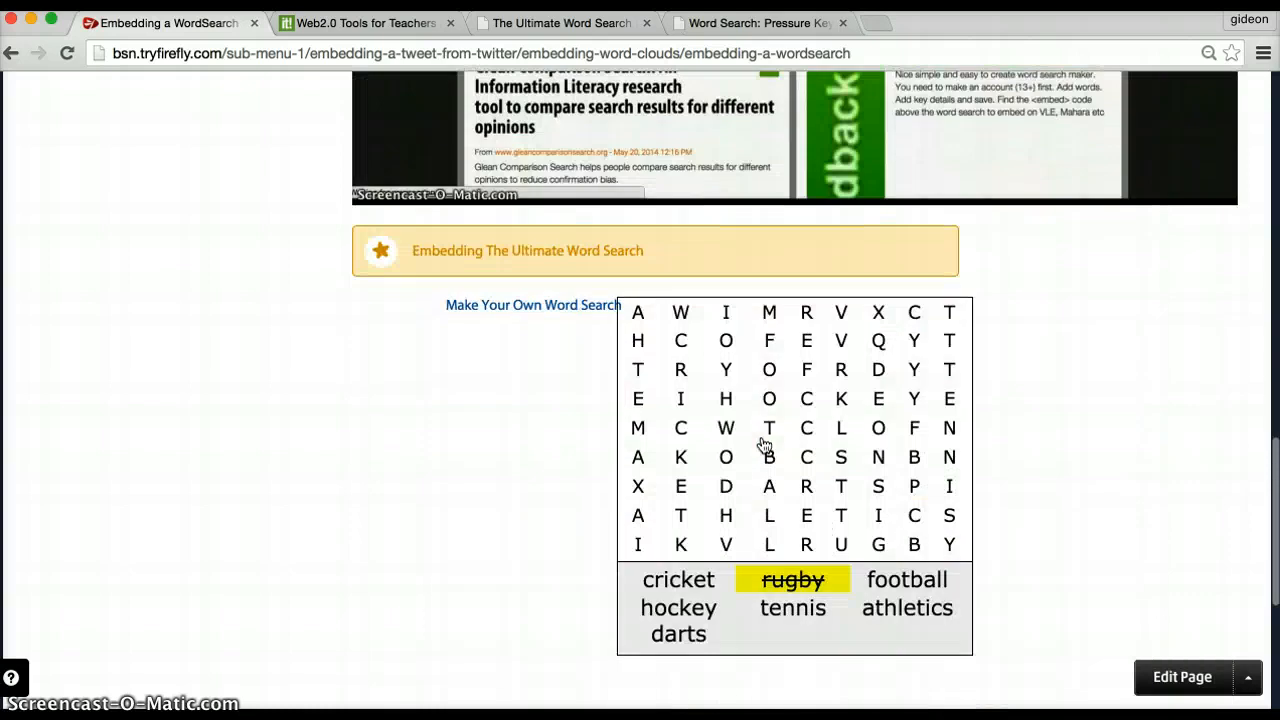
pyautogui.scroll(-3)
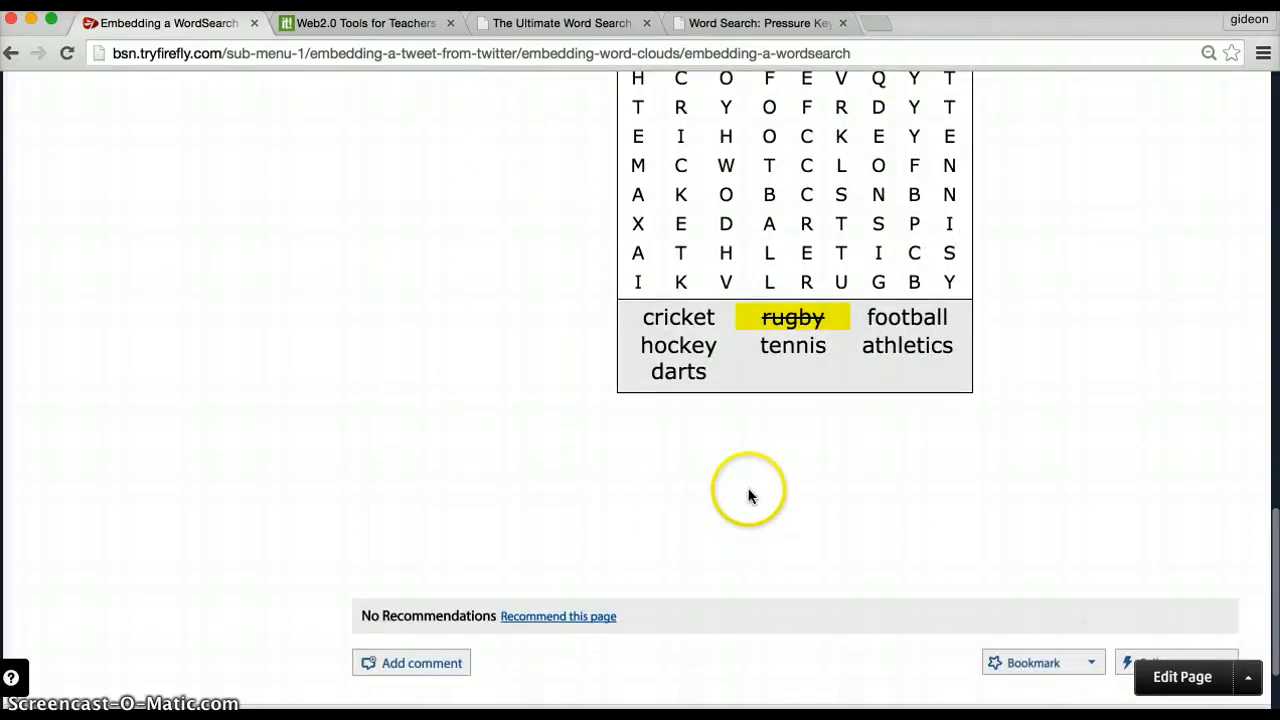
pyautogui.moveTo(740, 488)
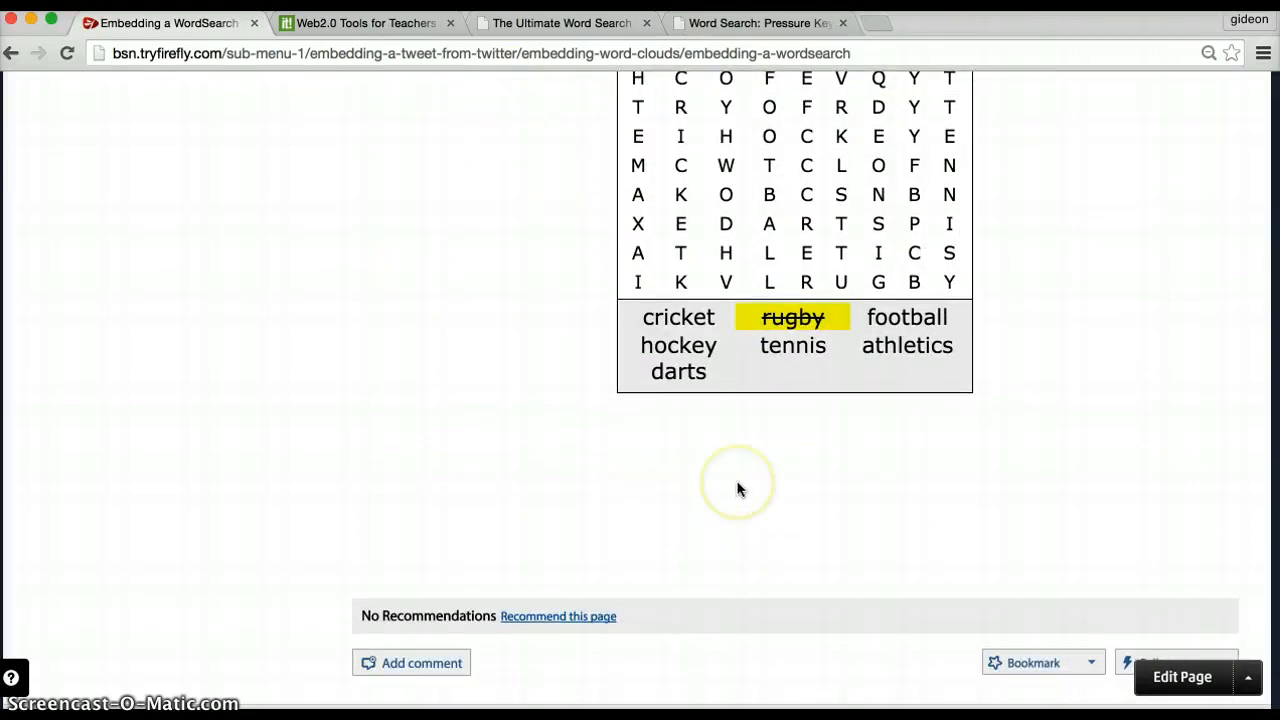
pyautogui.scroll(3)
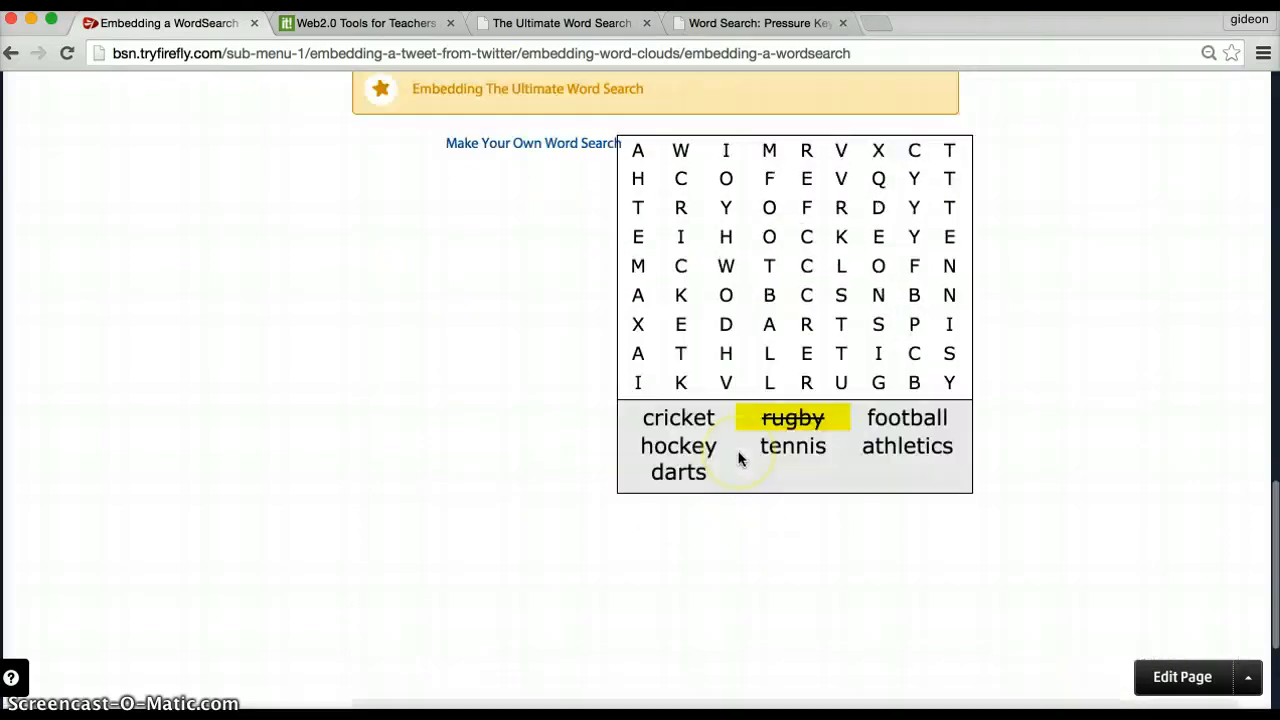
pyautogui.scroll(3)
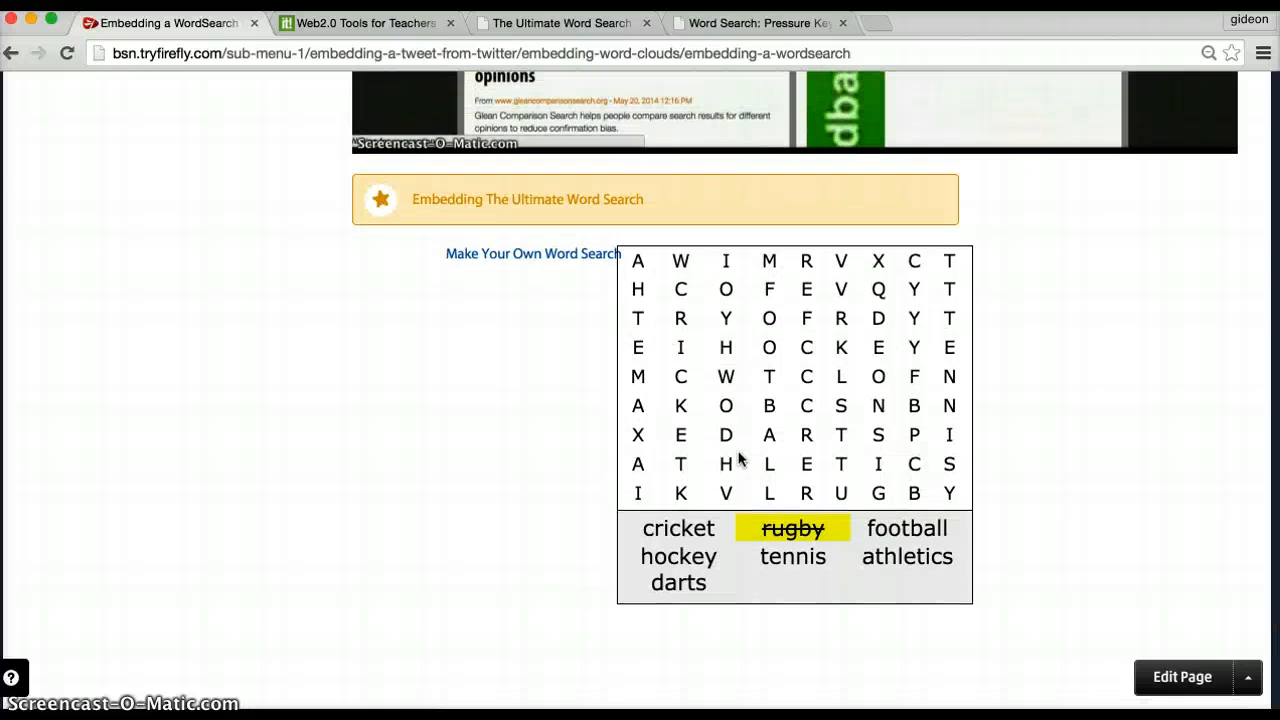
pyautogui.scroll(-3)
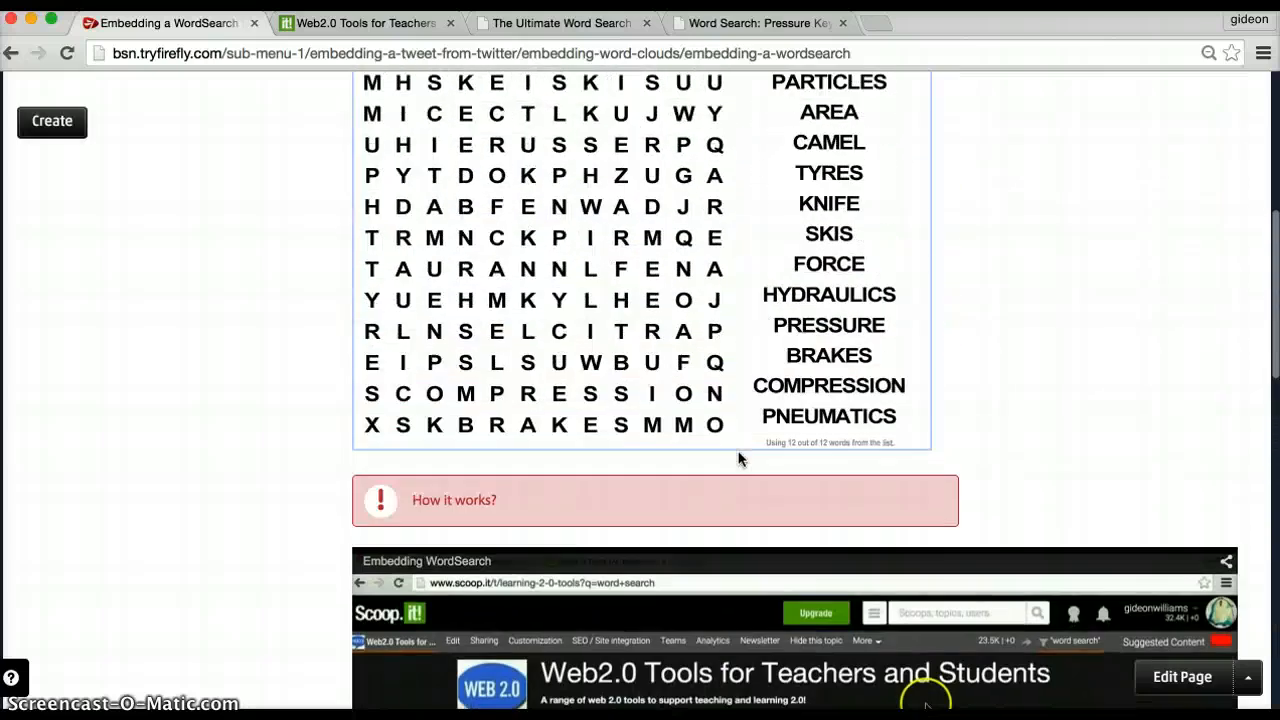
pyautogui.scroll(-3)
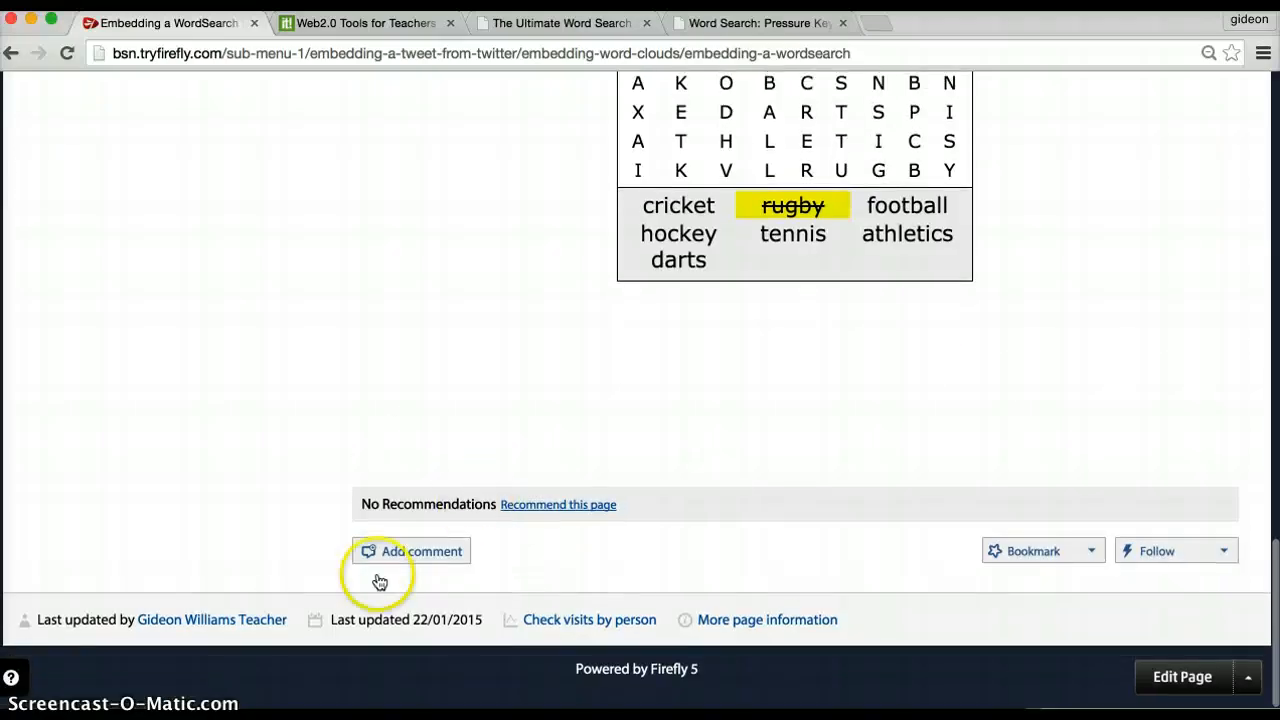